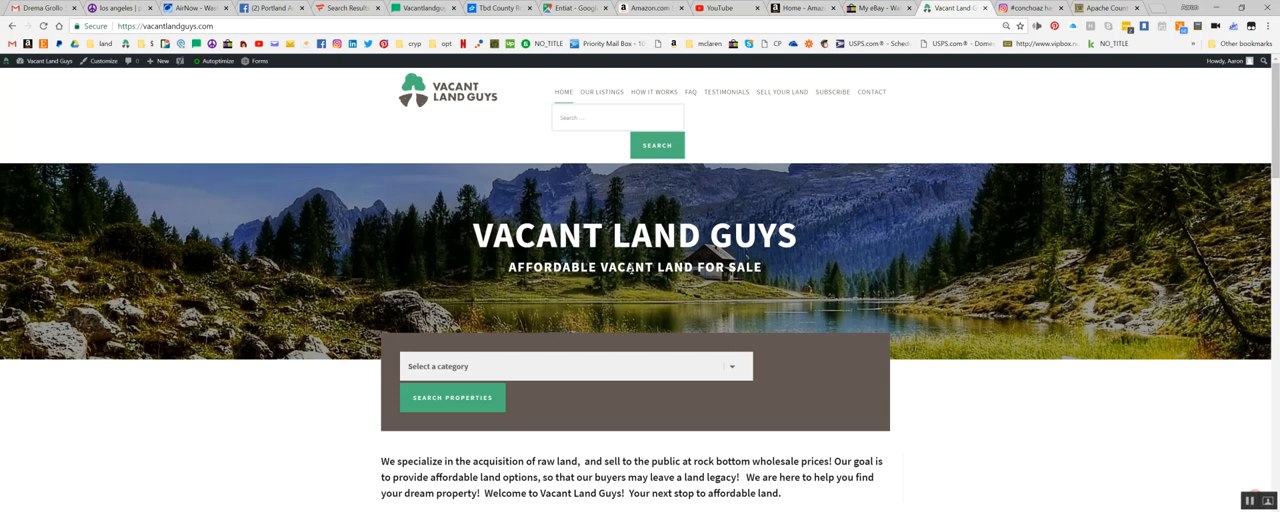
pyautogui.moveTo(630, 303)
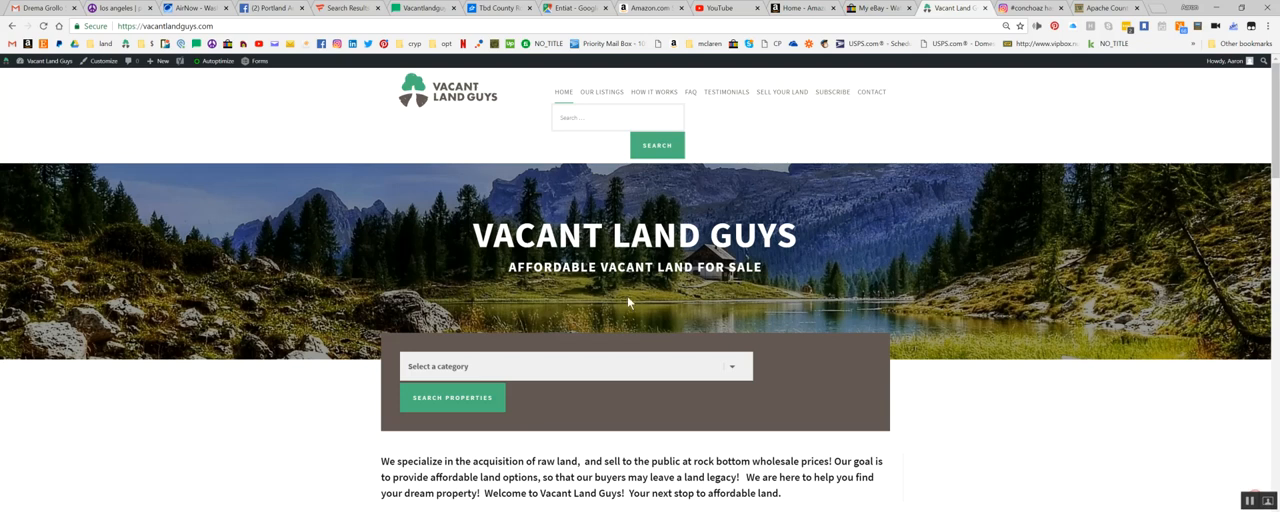
# Scroll the vacantlandguys.com homepage down to the Featured Listings section
pyautogui.scroll(-3)
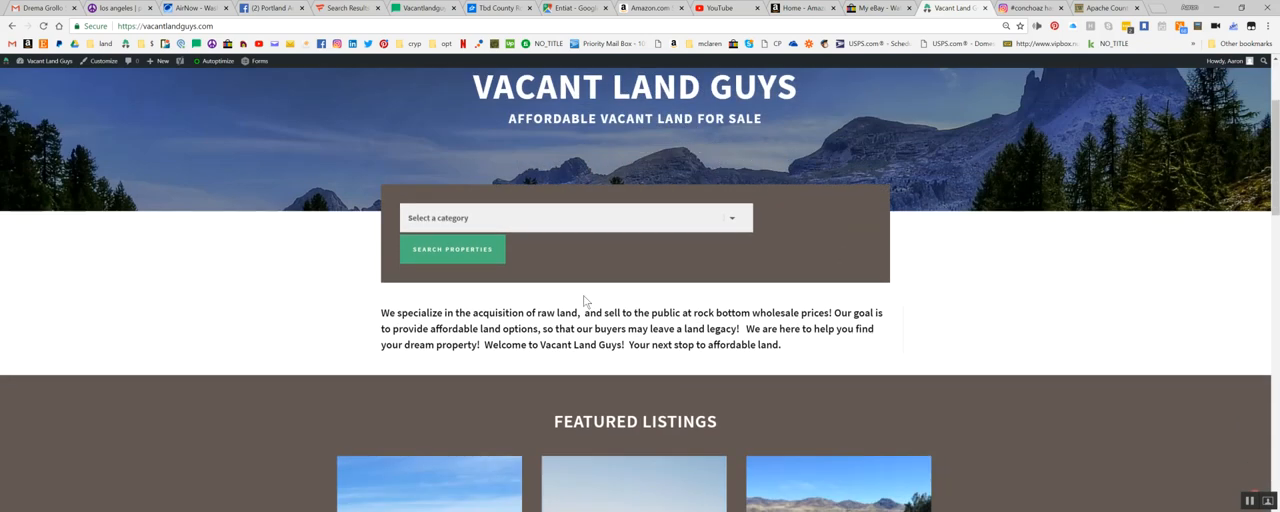
pyautogui.scroll(-3)
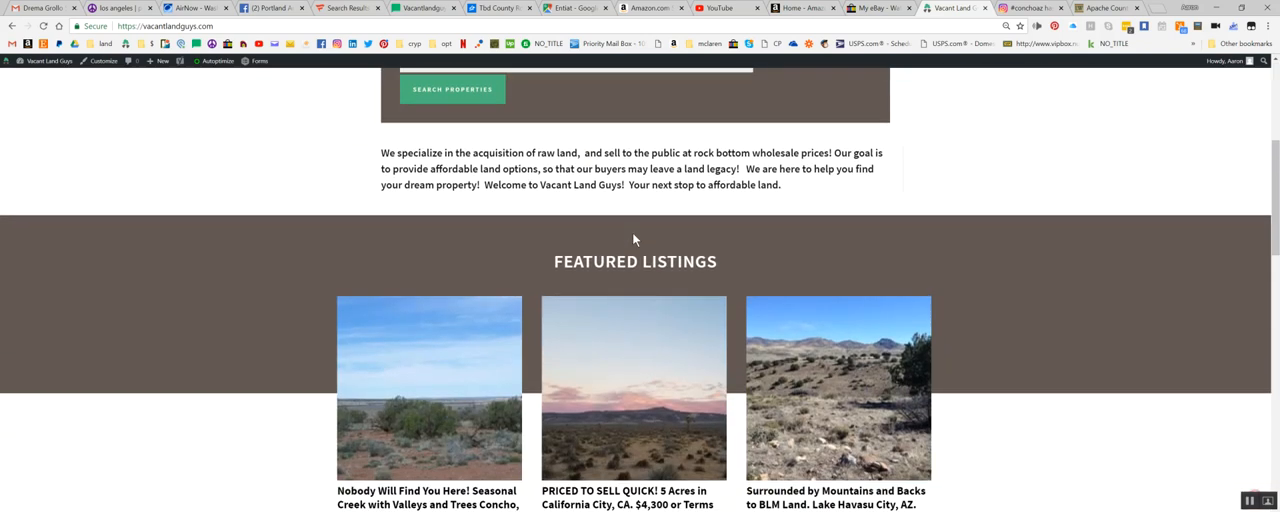
pyautogui.scroll(-3)
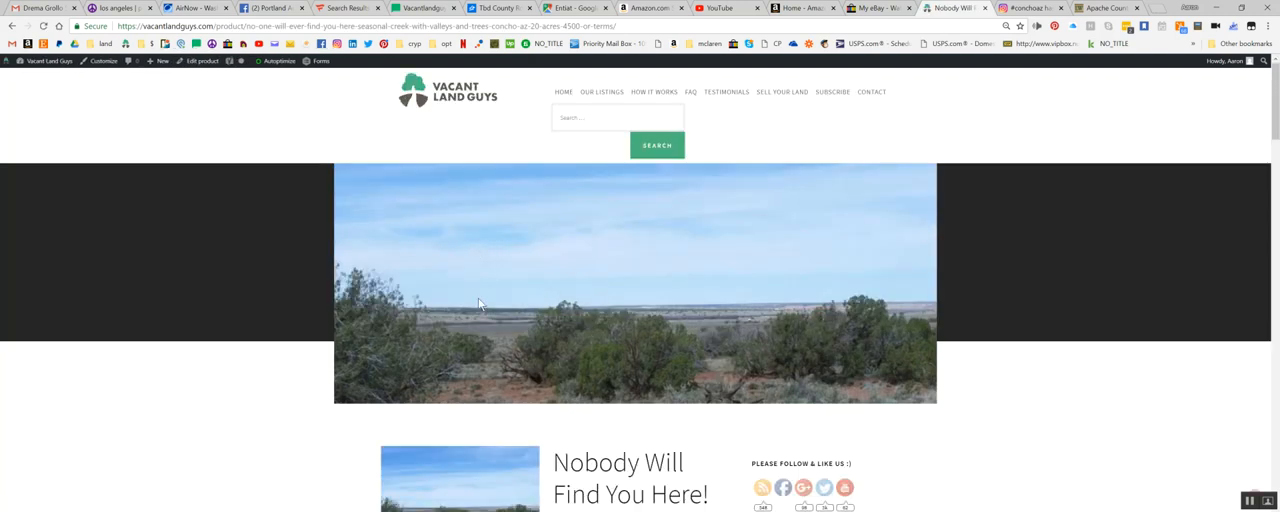
pyautogui.moveTo(835, 302)
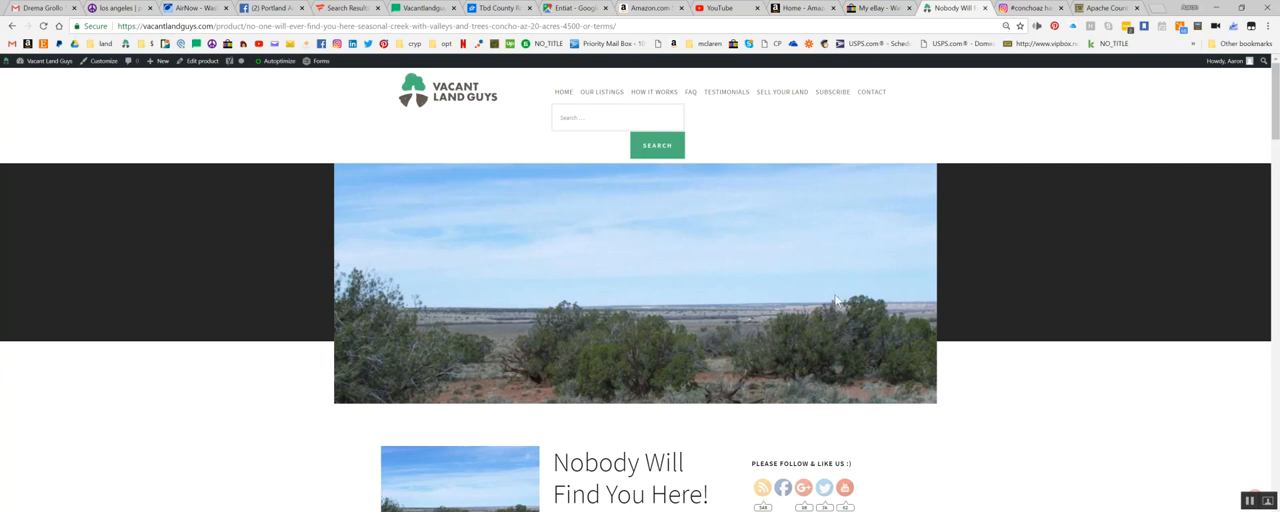
pyautogui.moveTo(605, 332)
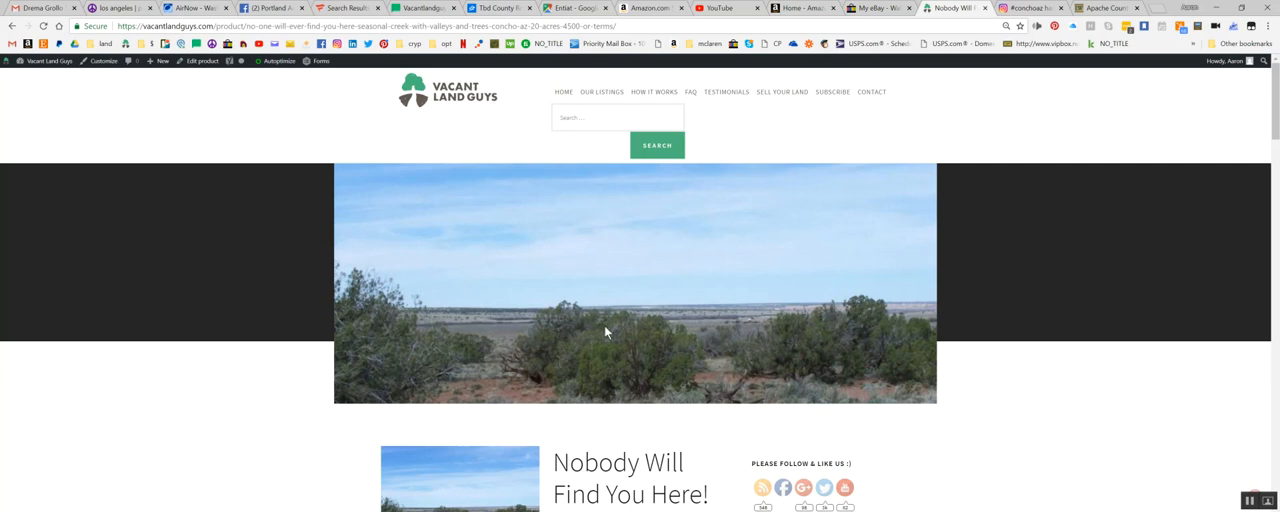
pyautogui.moveTo(643, 284)
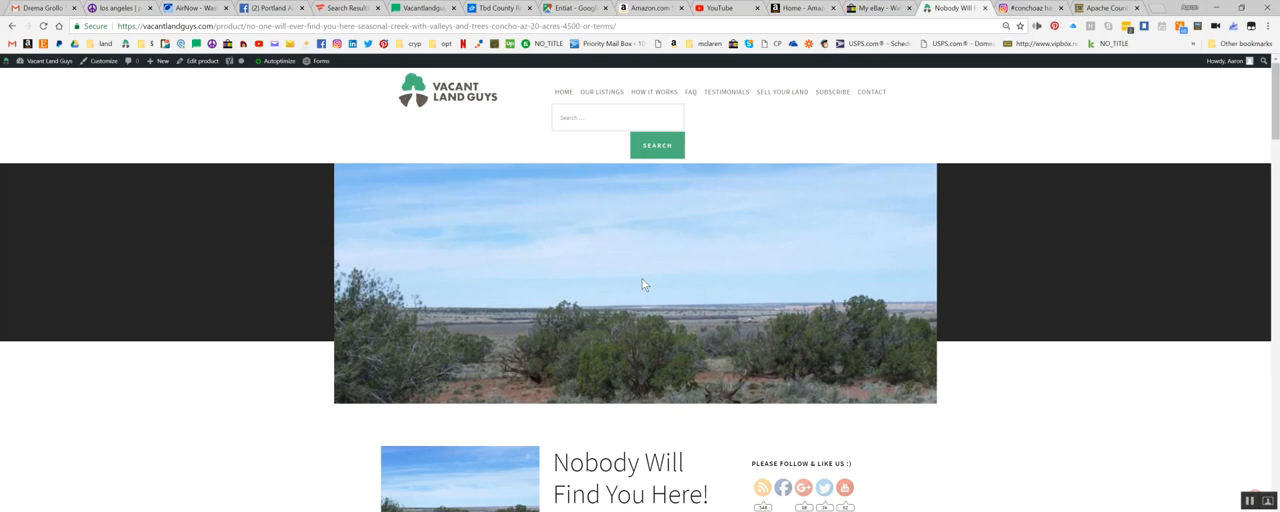
# Scroll the 'Nobody Will Find You Here!' Concho listing down to its title and gallery thumbnails
pyautogui.scroll(-3)
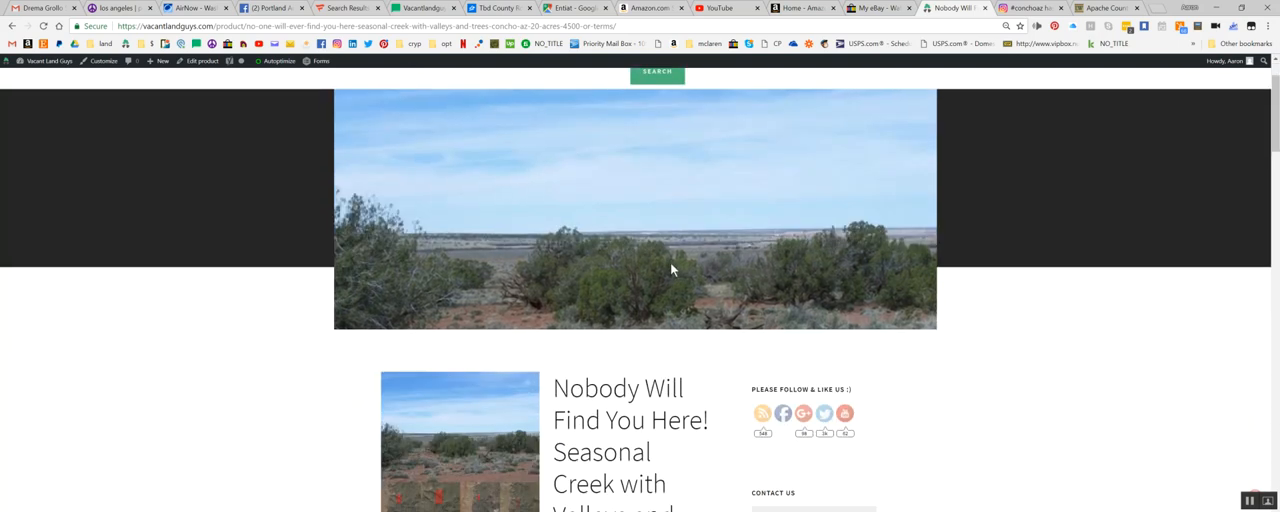
pyautogui.scroll(-3)
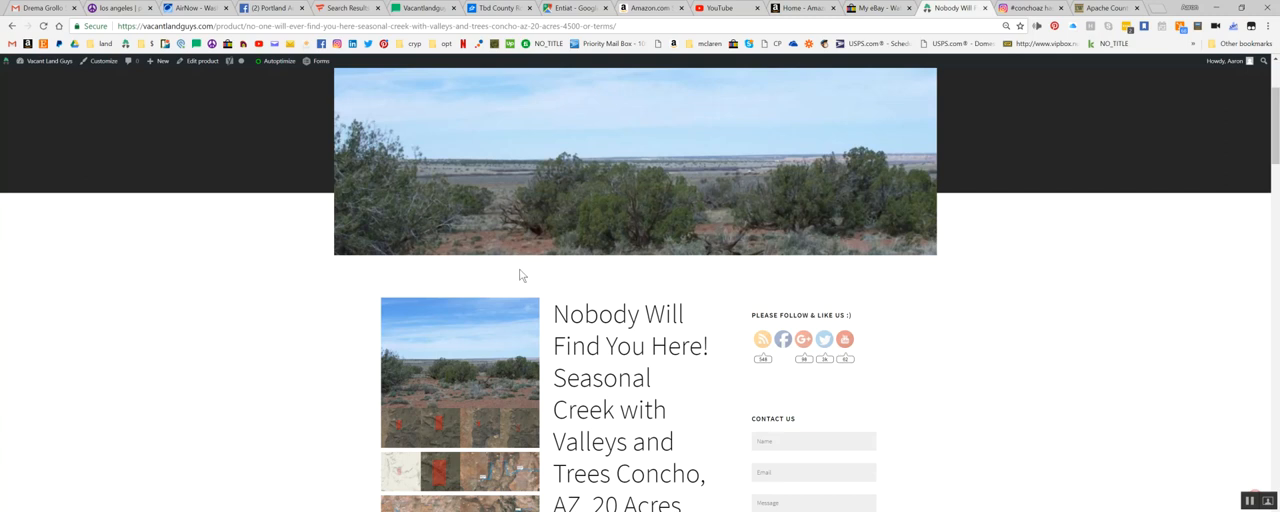
pyautogui.scroll(-3)
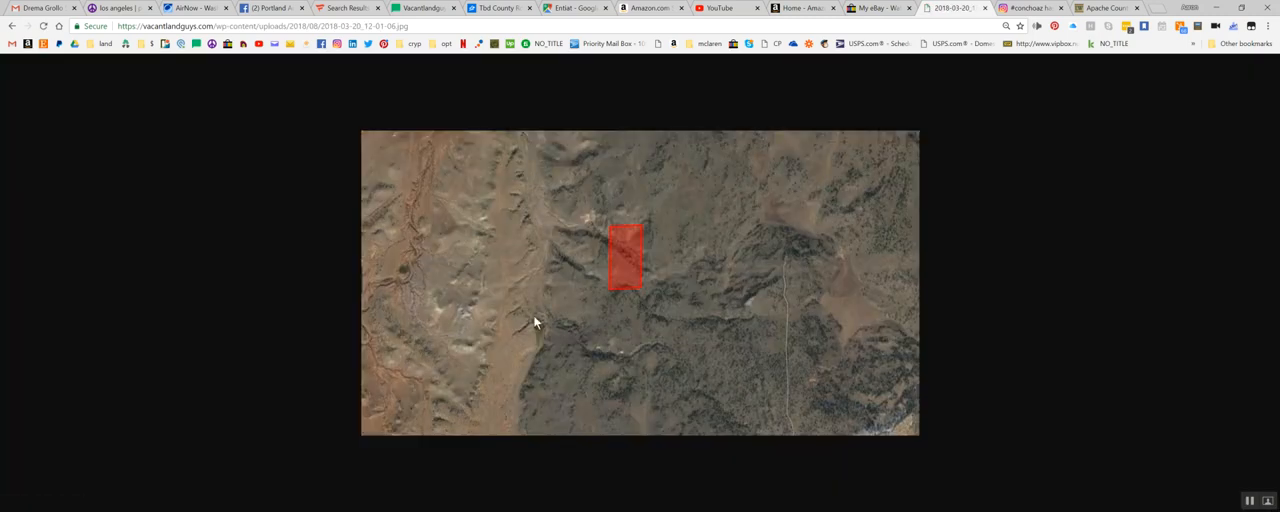
pyautogui.moveTo(615, 265)
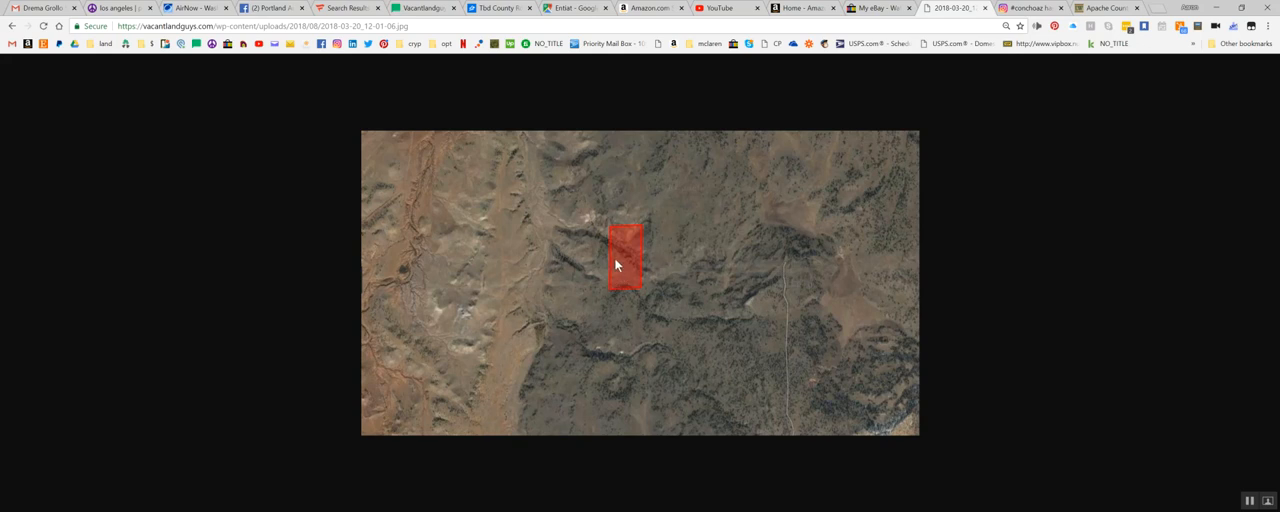
pyautogui.moveTo(618, 293)
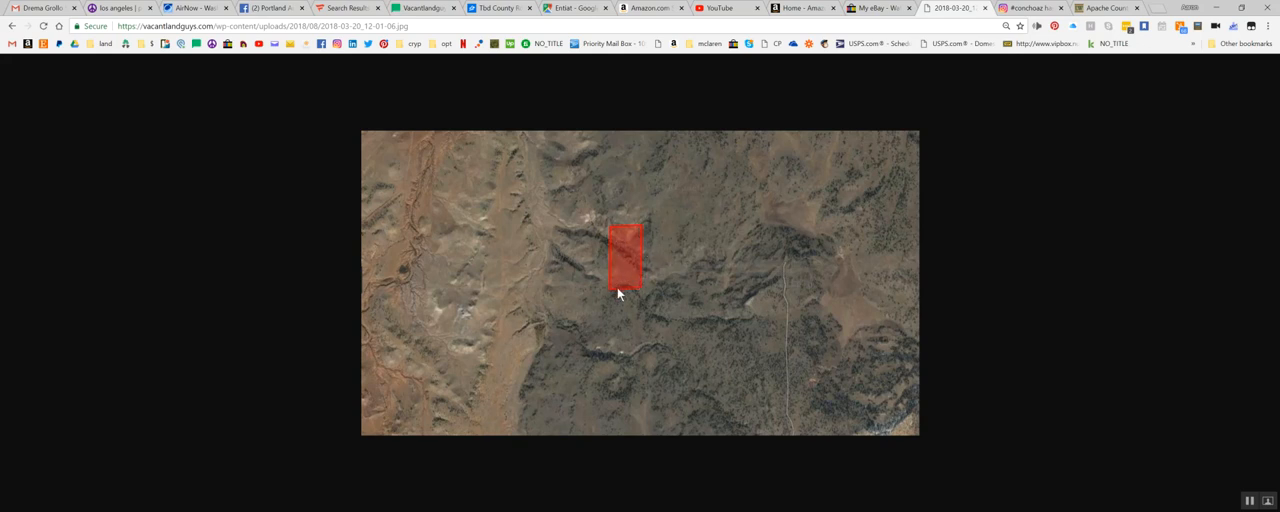
pyautogui.moveTo(790, 321)
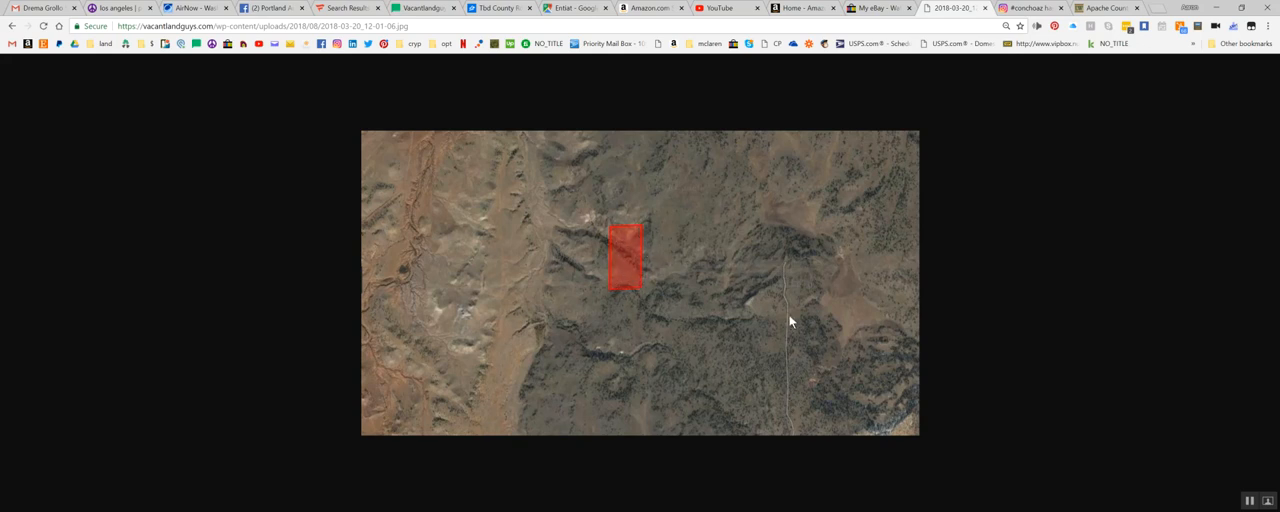
pyautogui.moveTo(782, 278)
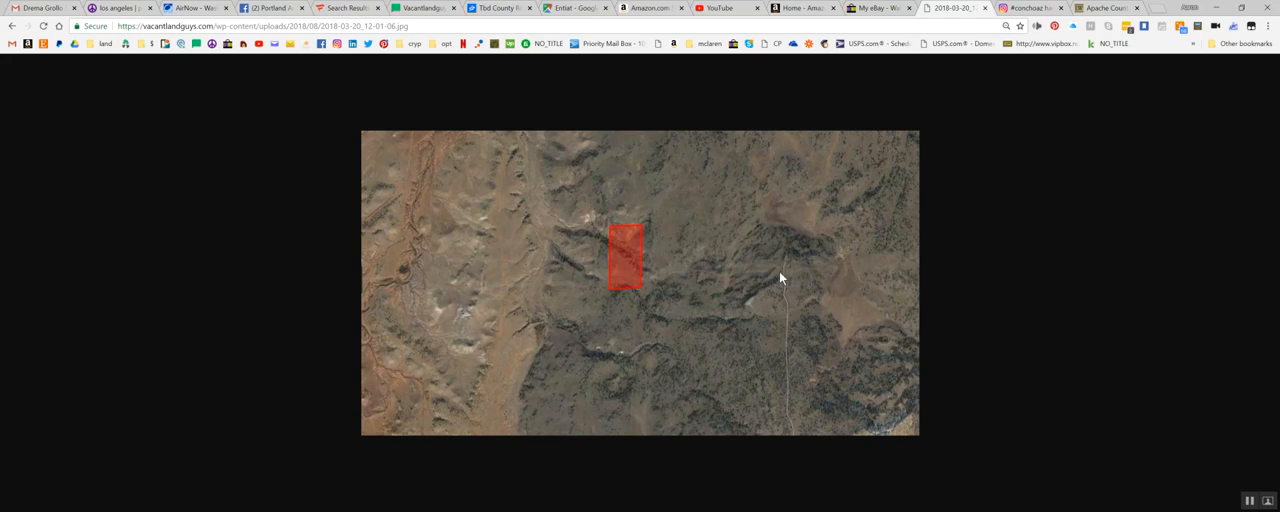
pyautogui.moveTo(792, 264)
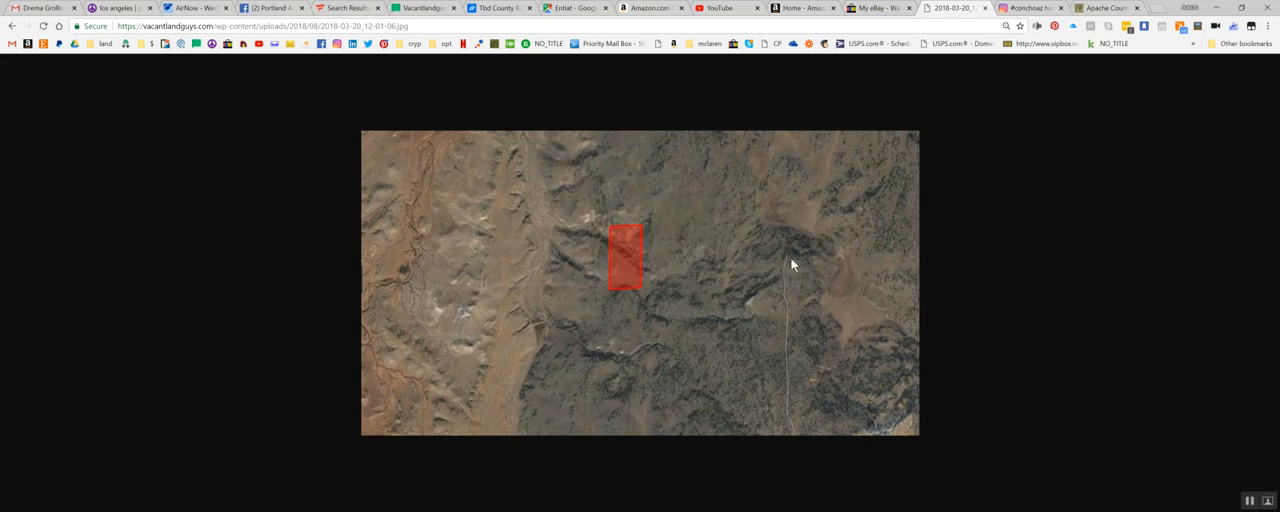
pyautogui.moveTo(507, 388)
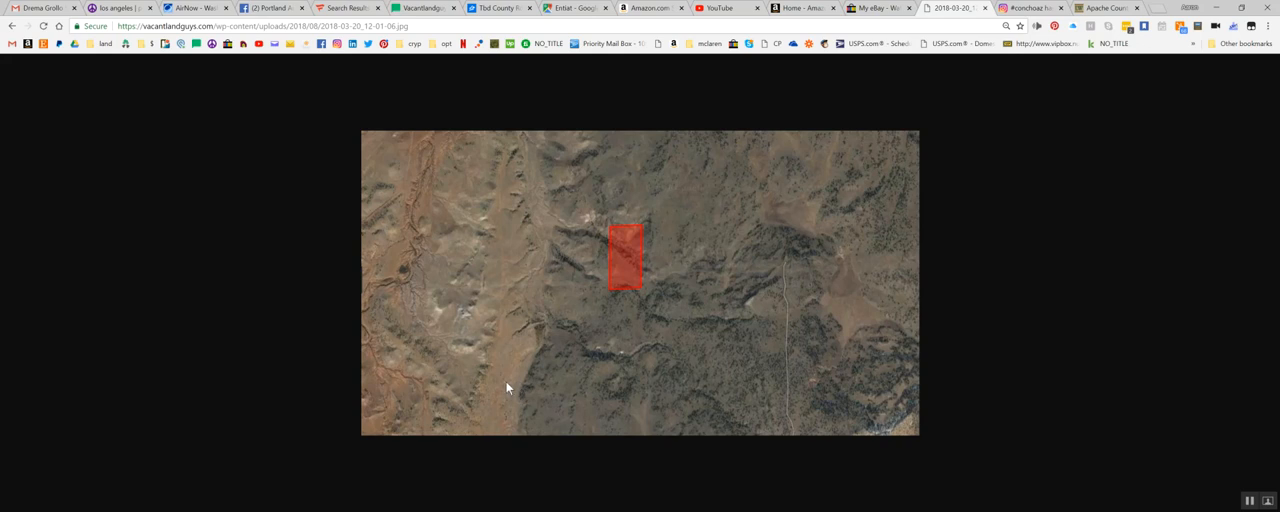
pyautogui.moveTo(555, 338)
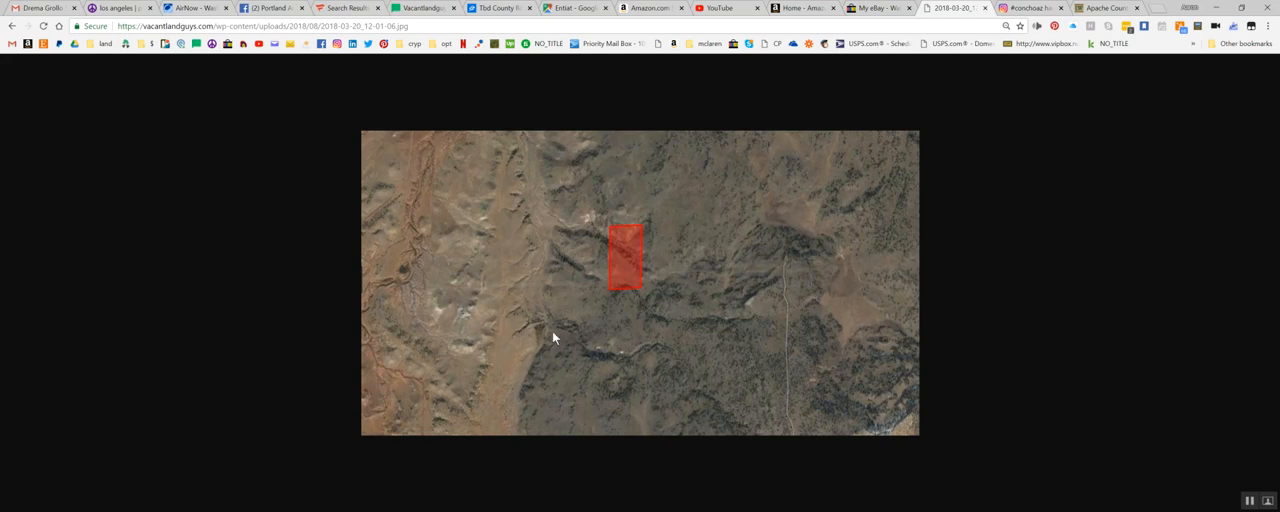
pyautogui.moveTo(572, 319)
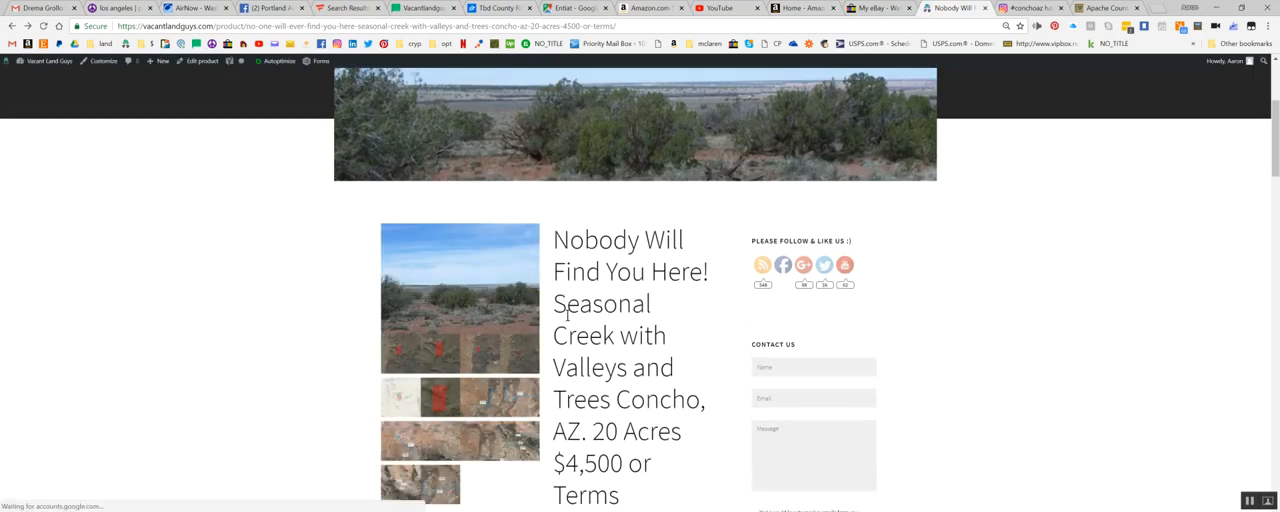
pyautogui.click(459, 440)
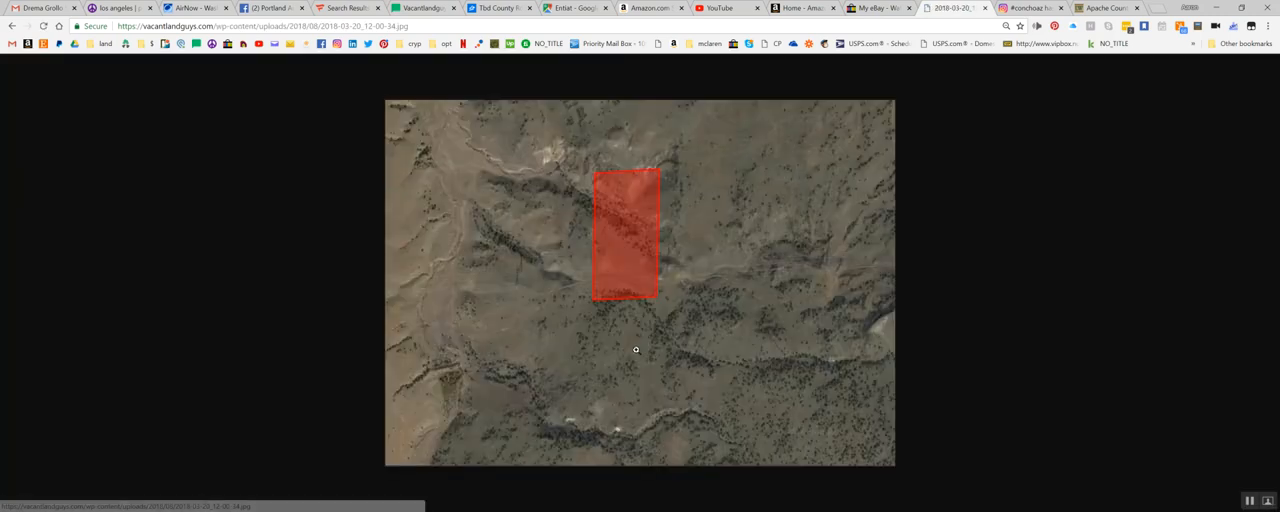
pyautogui.moveTo(683, 317)
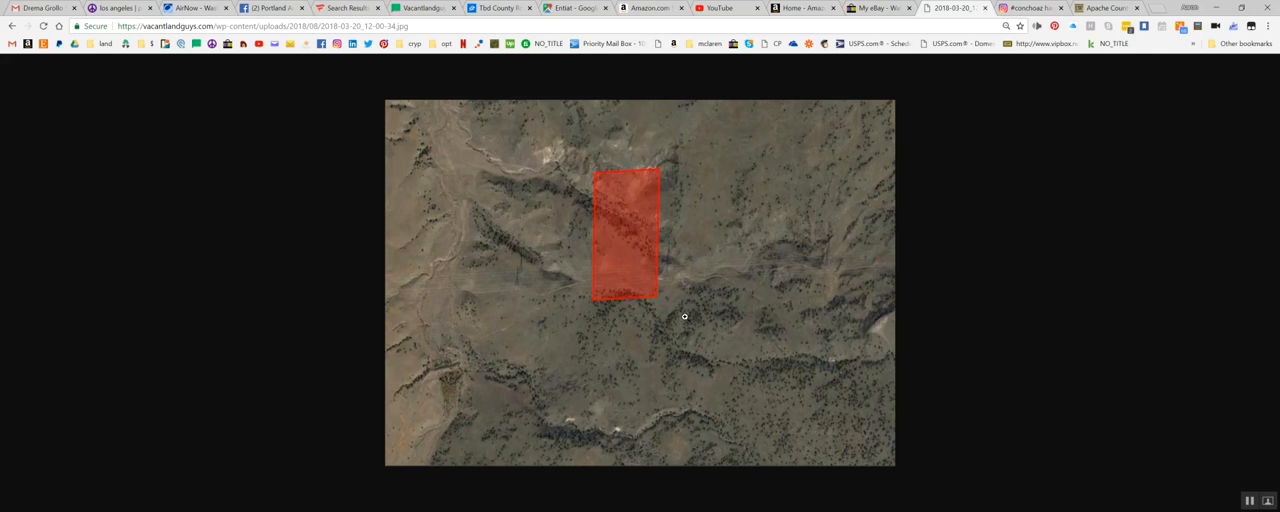
pyautogui.moveTo(610, 312)
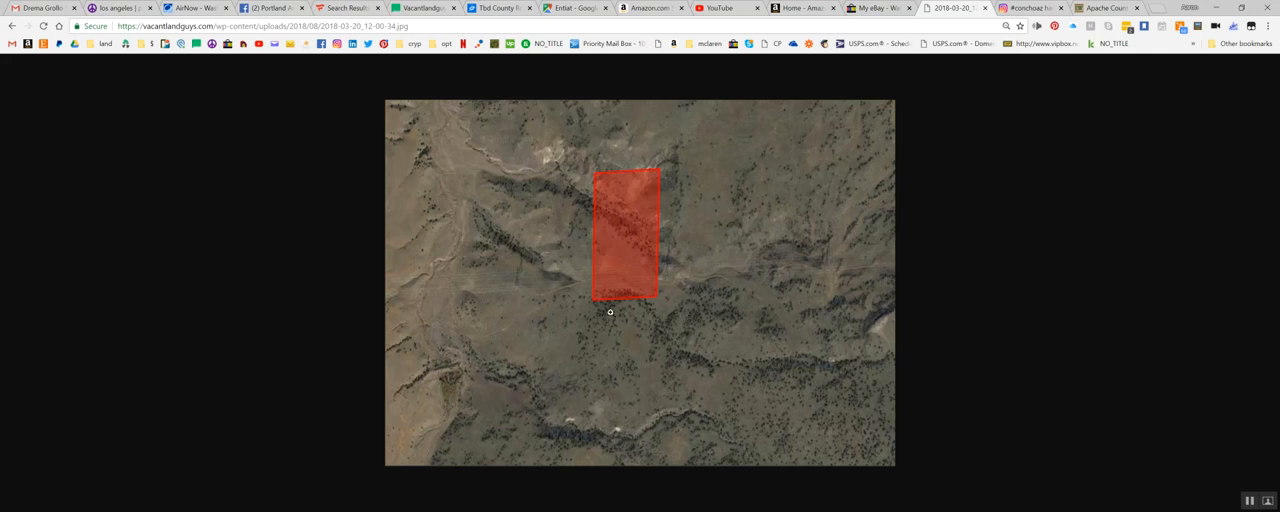
pyautogui.moveTo(494, 331)
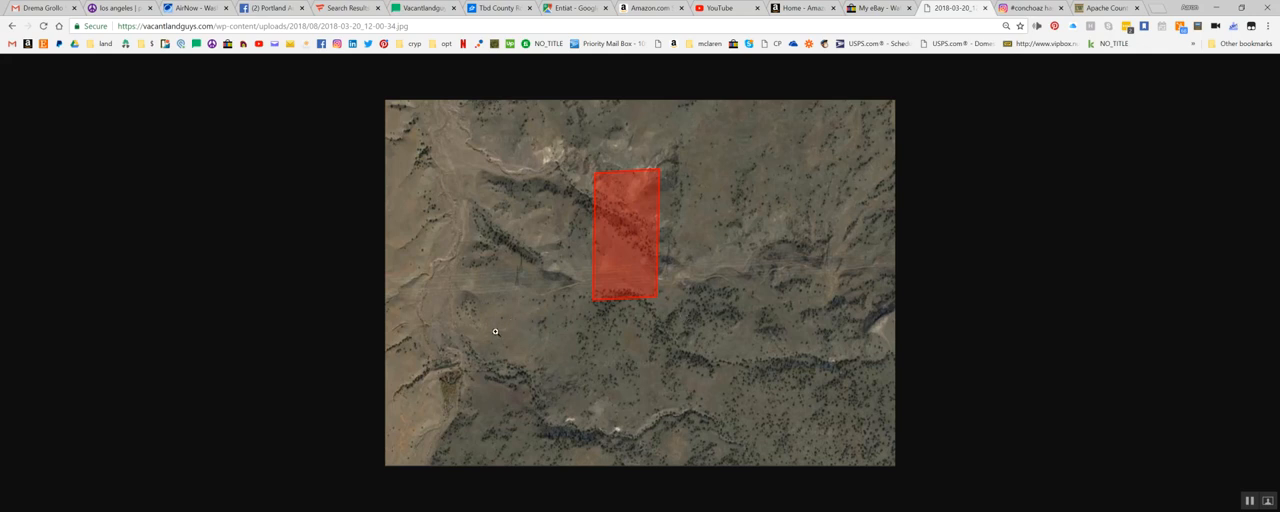
pyautogui.moveTo(473, 346)
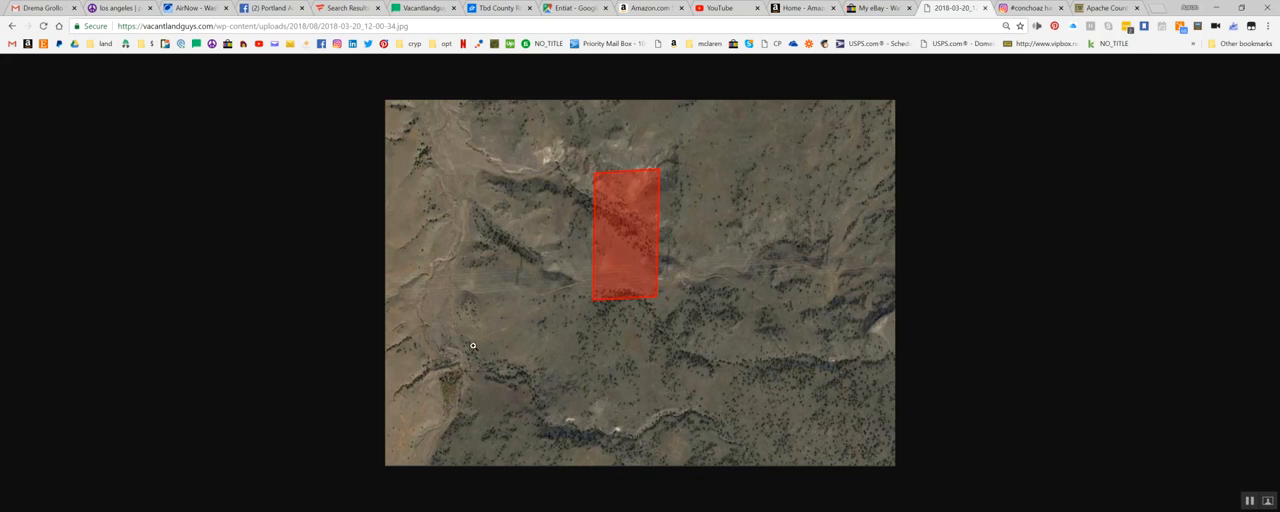
pyautogui.moveTo(516, 316)
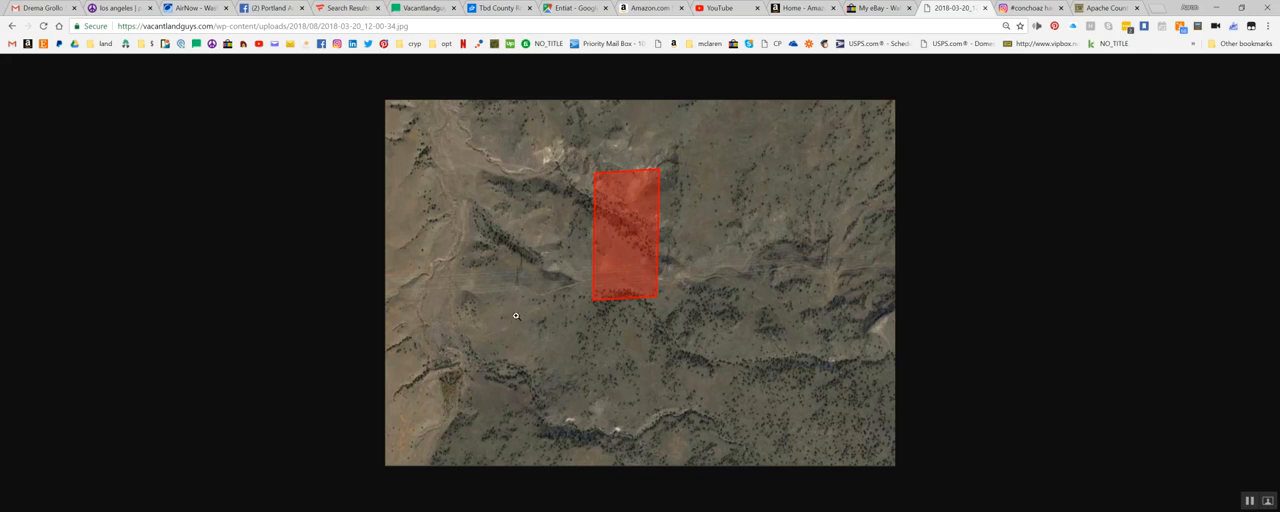
pyautogui.moveTo(502, 279)
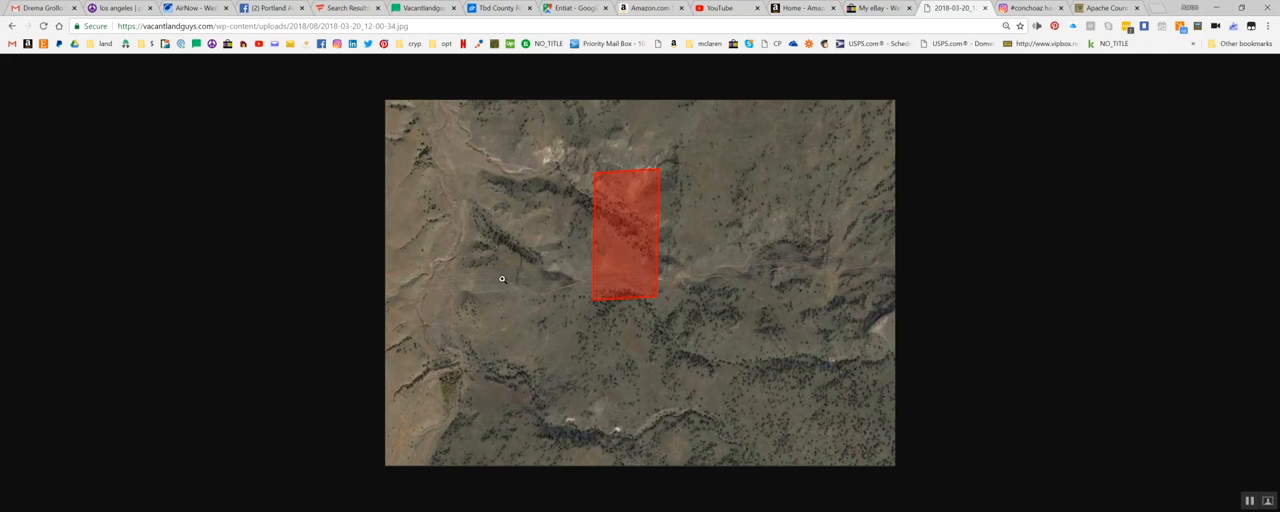
pyautogui.moveTo(777, 268)
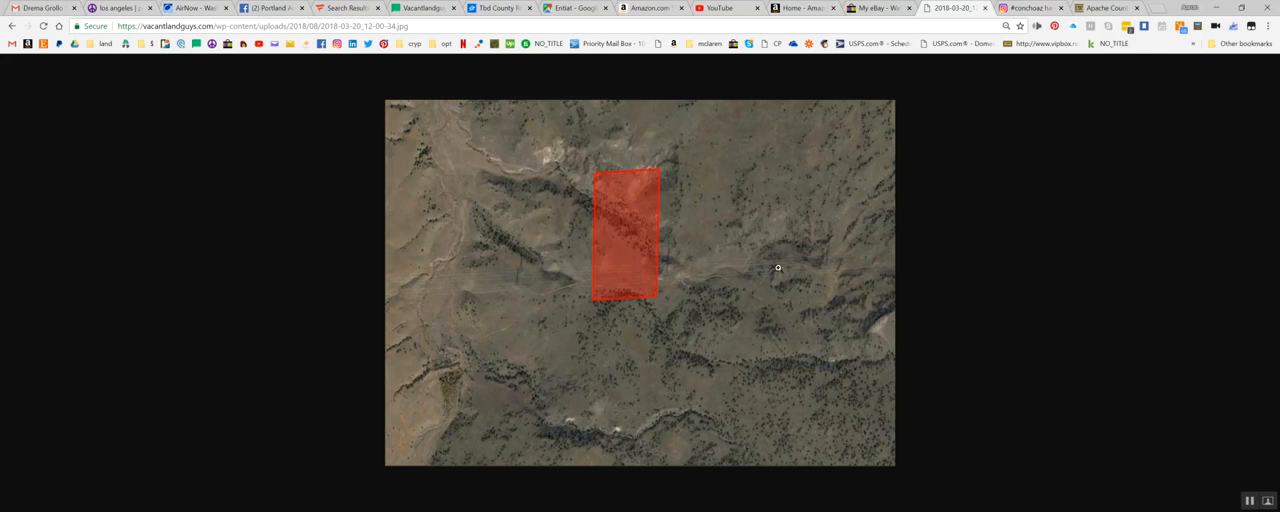
pyautogui.moveTo(565, 290)
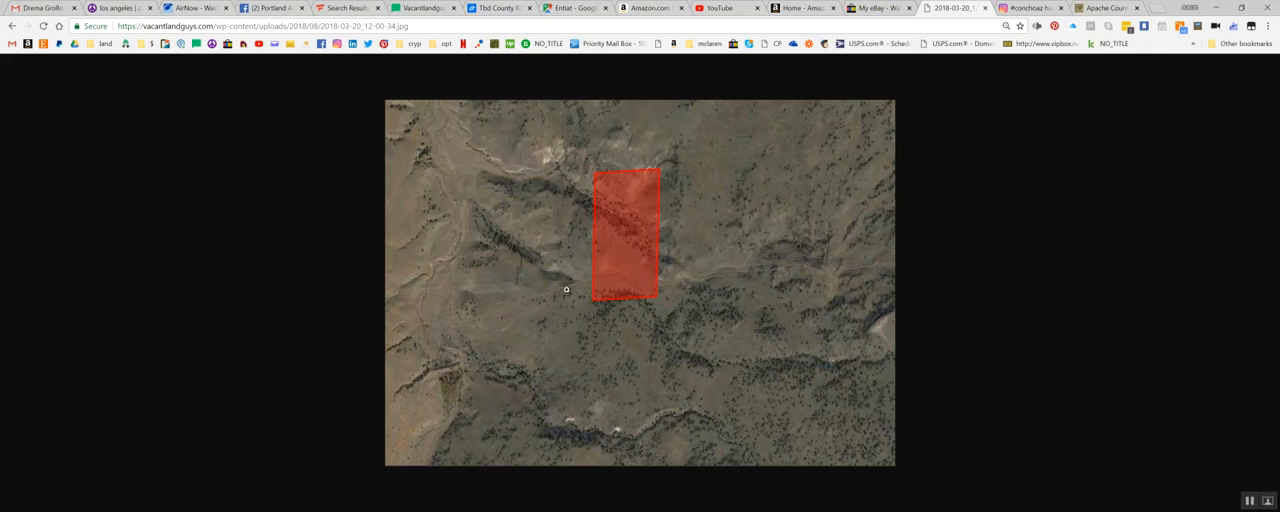
pyautogui.moveTo(609, 284)
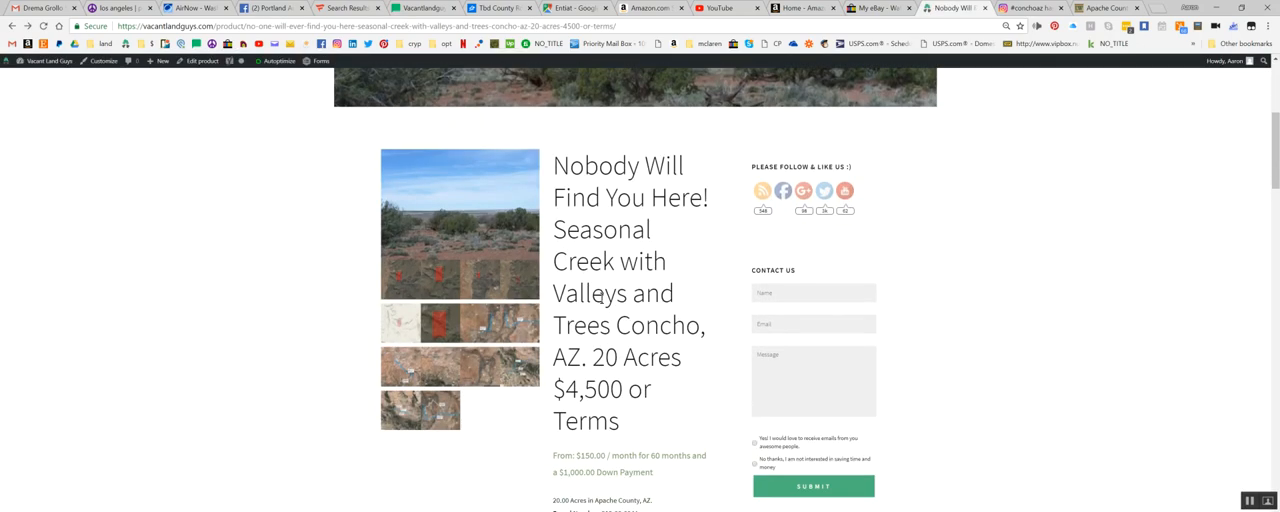
pyautogui.moveTo(406, 341)
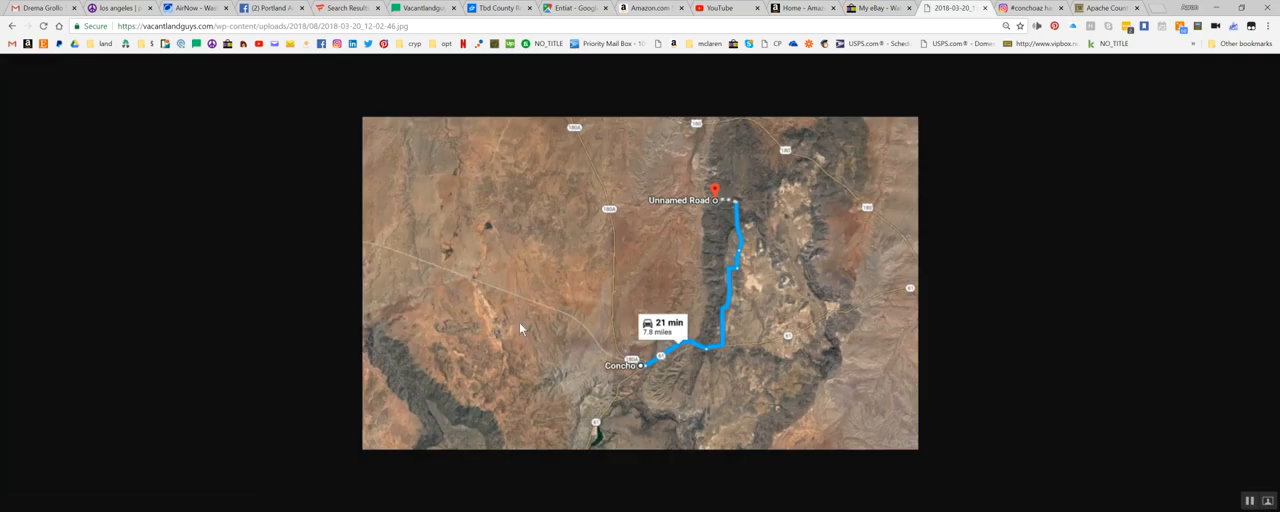
pyautogui.moveTo(666, 345)
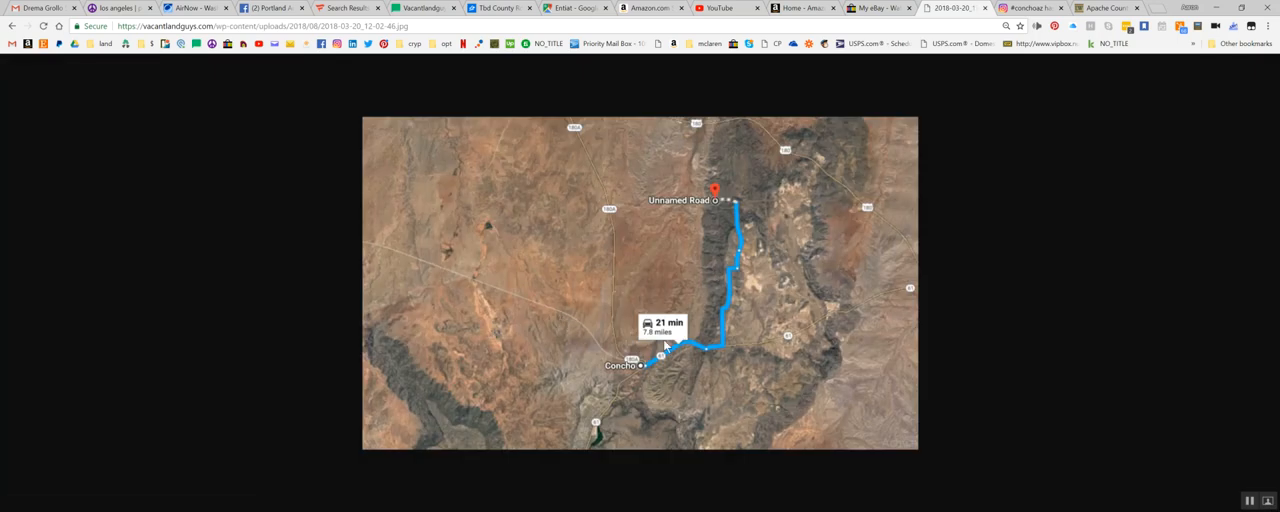
pyautogui.moveTo(709, 350)
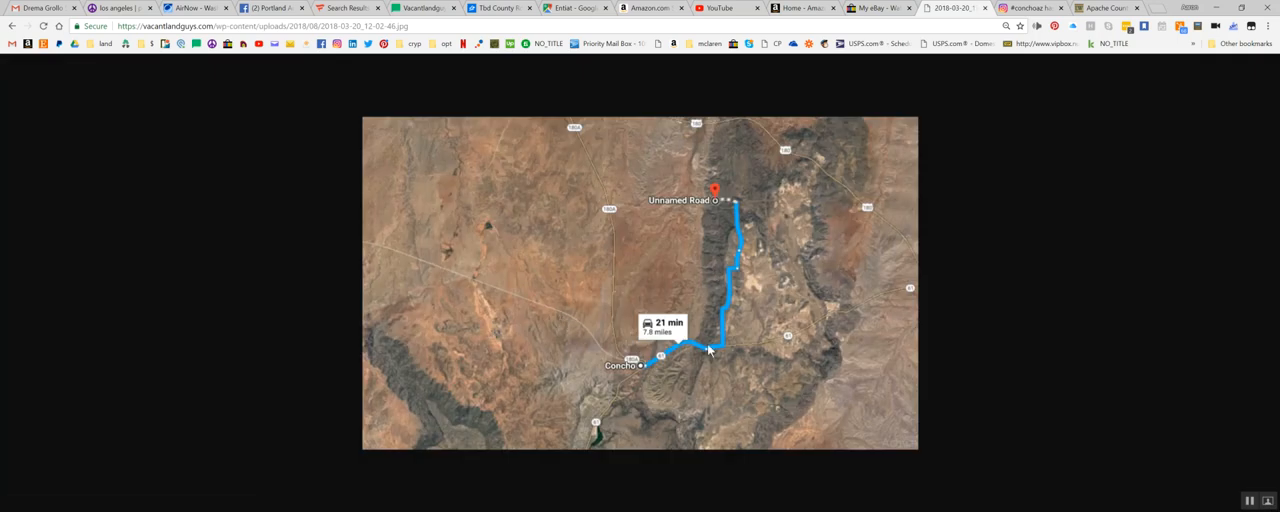
pyautogui.moveTo(648, 366)
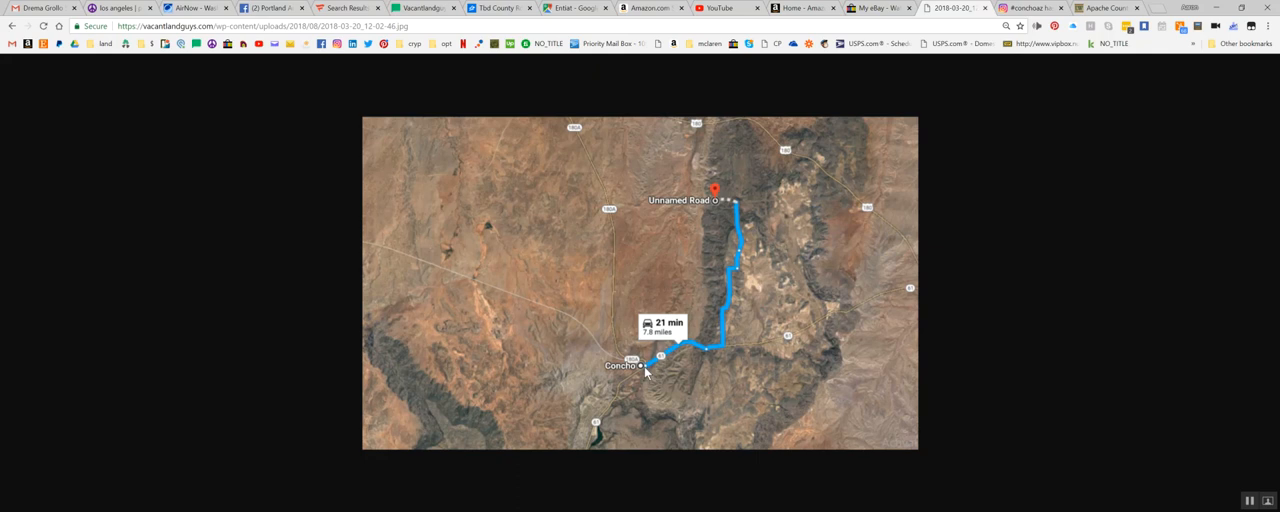
pyautogui.moveTo(708, 354)
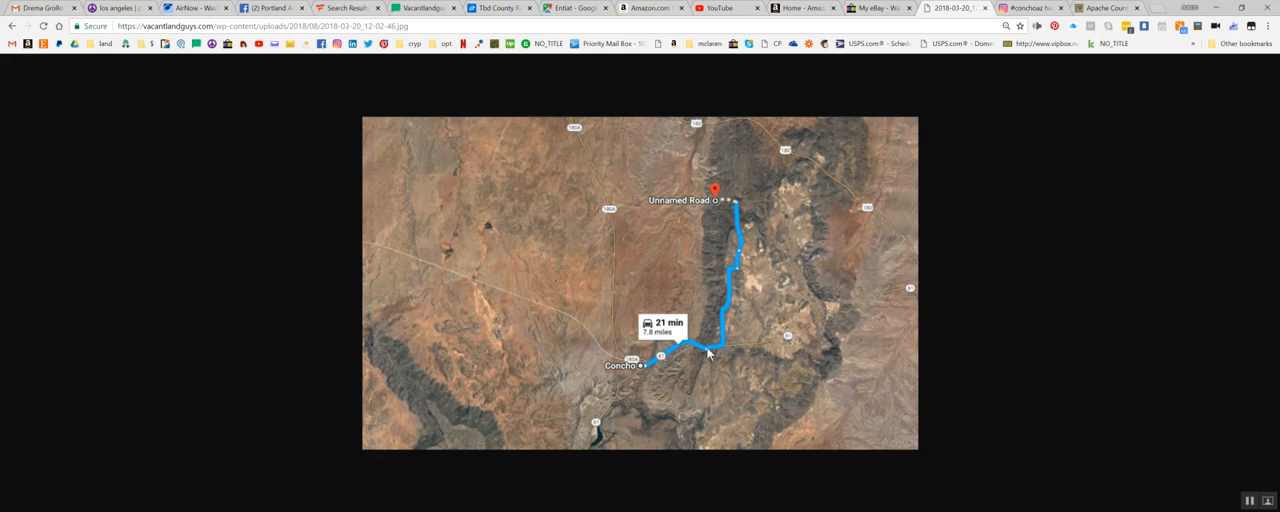
pyautogui.moveTo(744, 242)
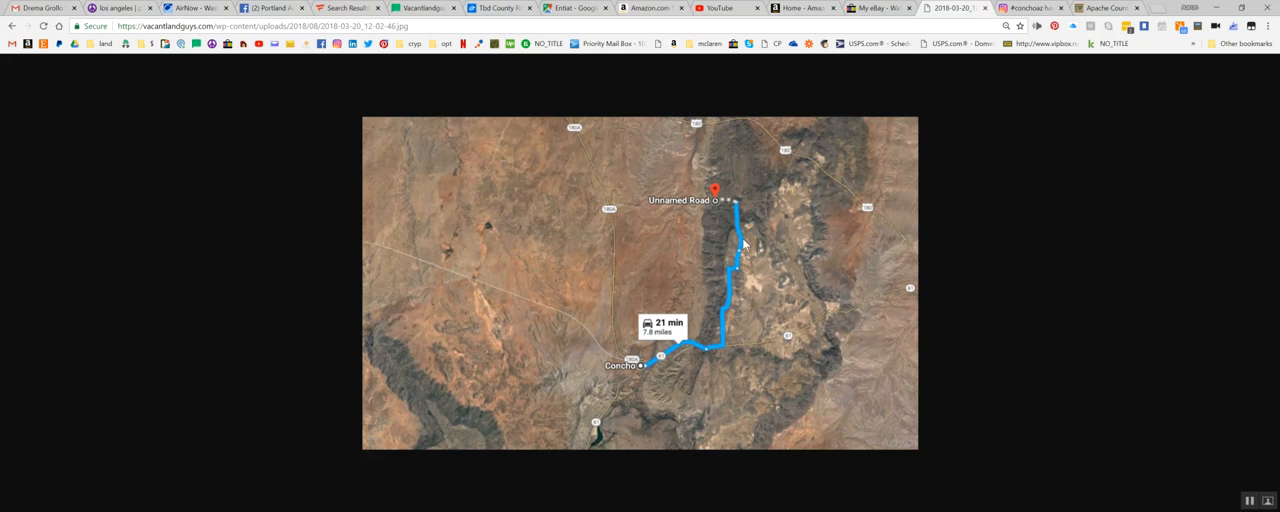
pyautogui.moveTo(722, 205)
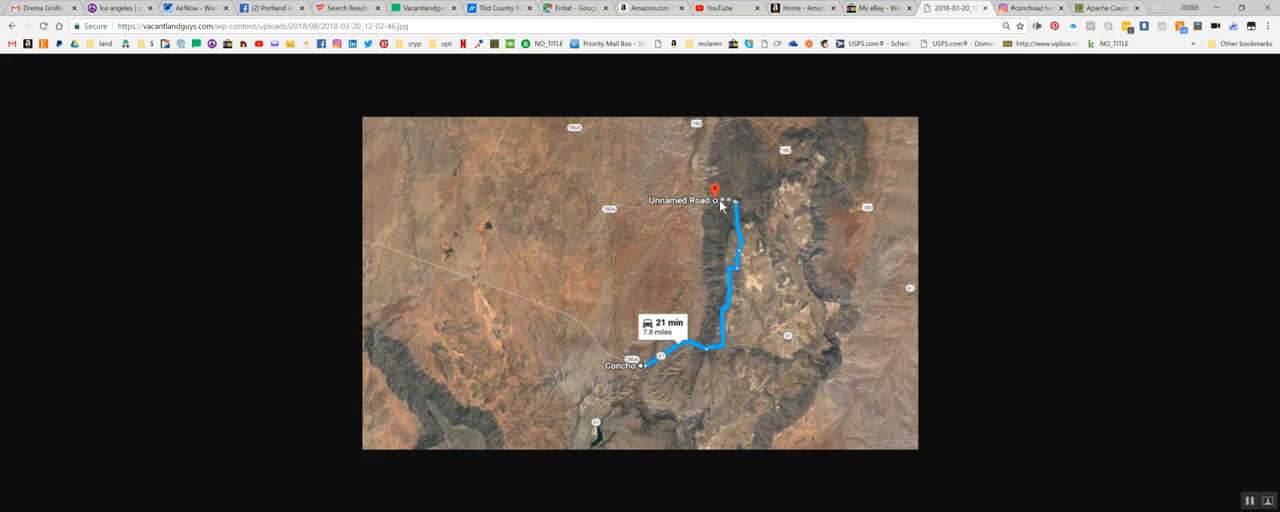
pyautogui.moveTo(733, 205)
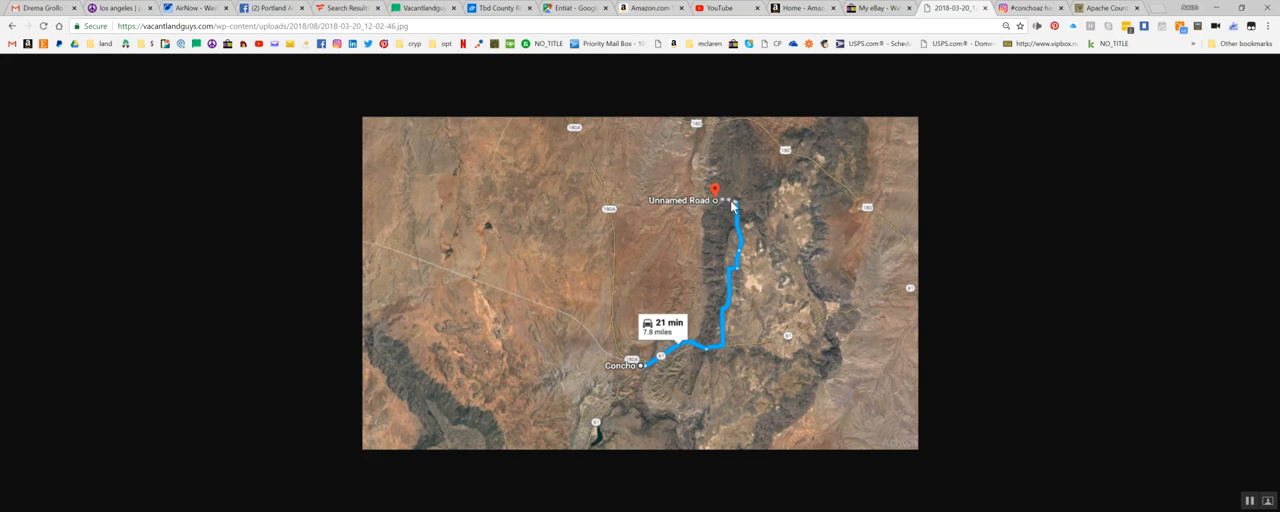
pyautogui.moveTo(692, 347)
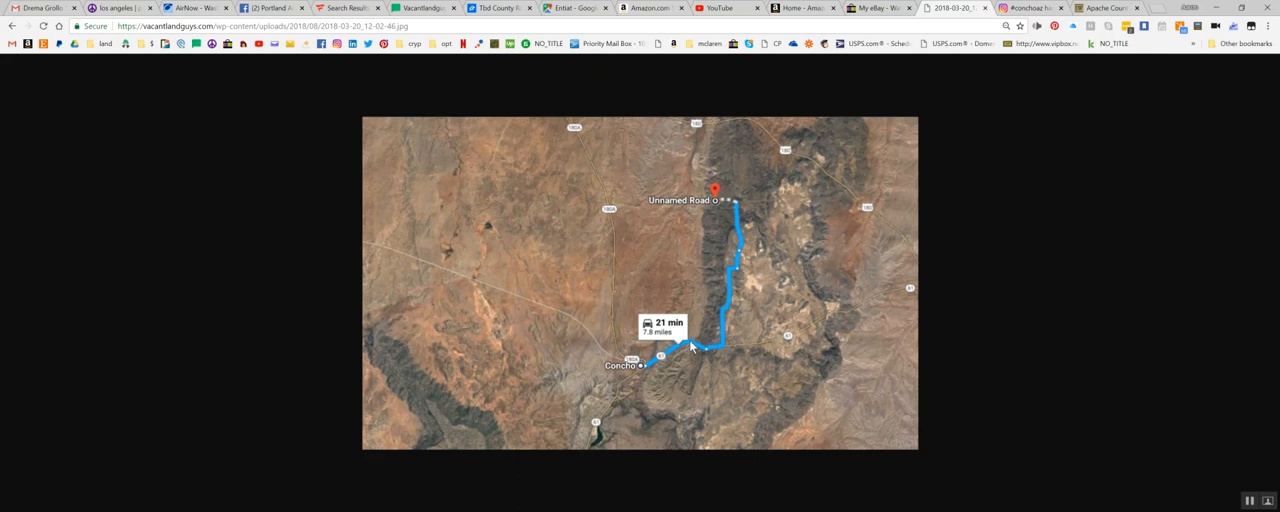
pyautogui.moveTo(716, 264)
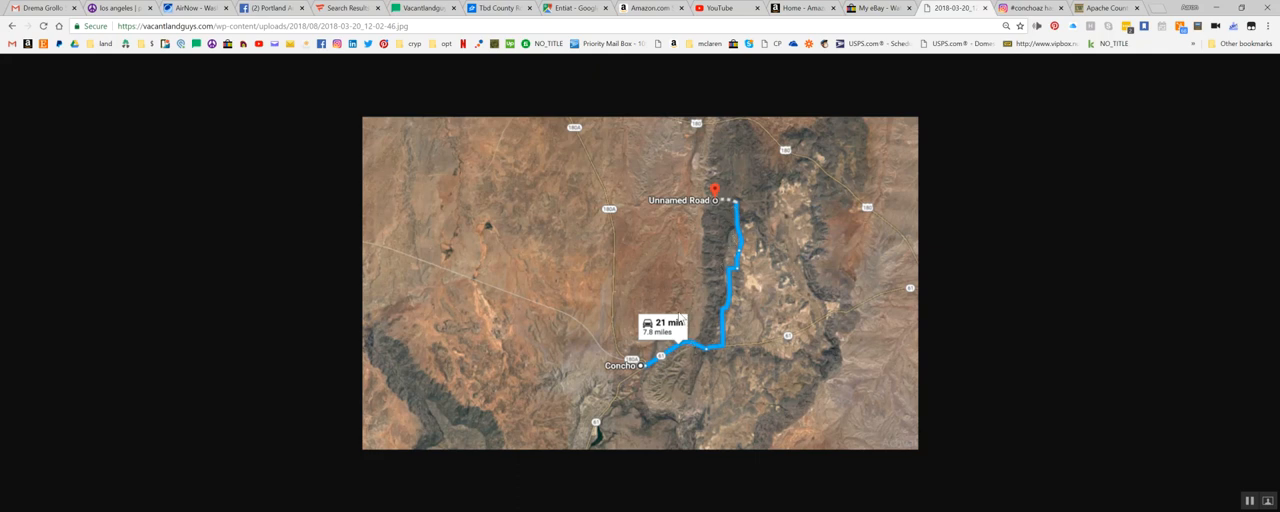
pyautogui.moveTo(735, 265)
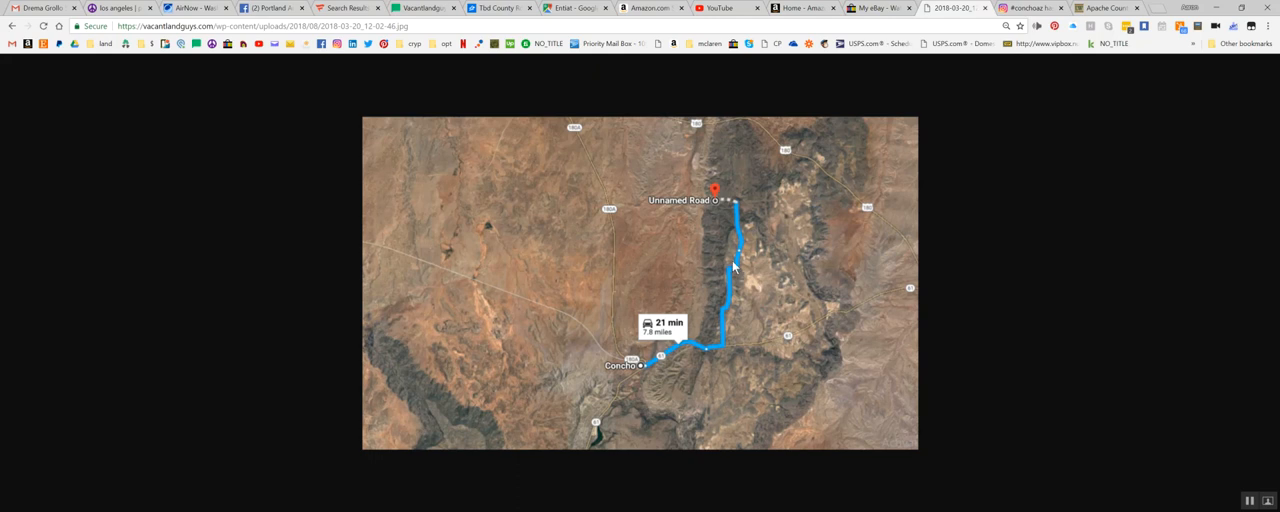
pyautogui.moveTo(716, 262)
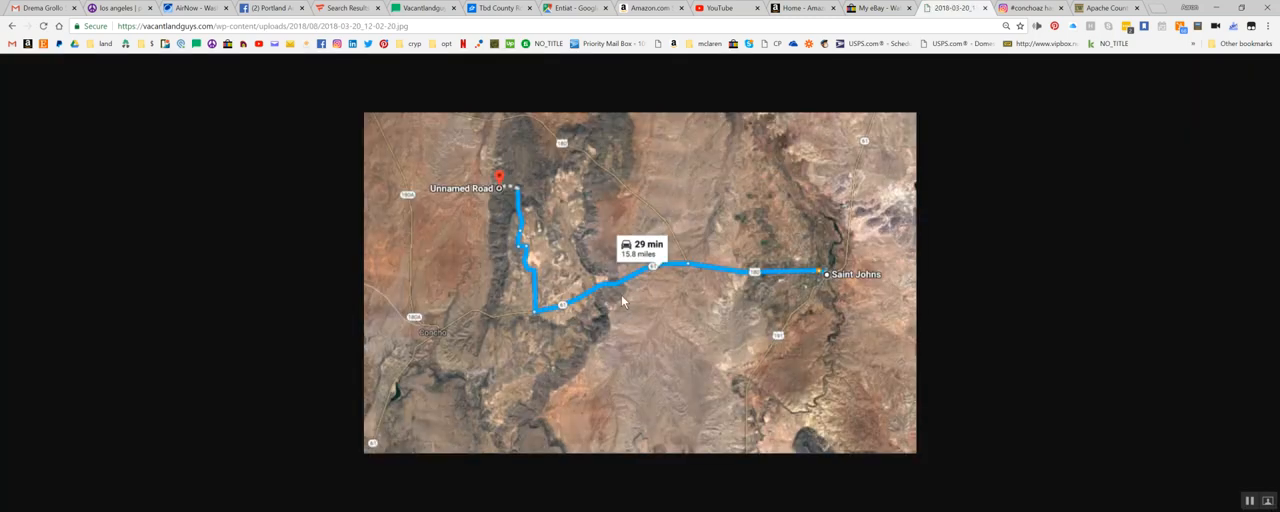
pyautogui.moveTo(800, 263)
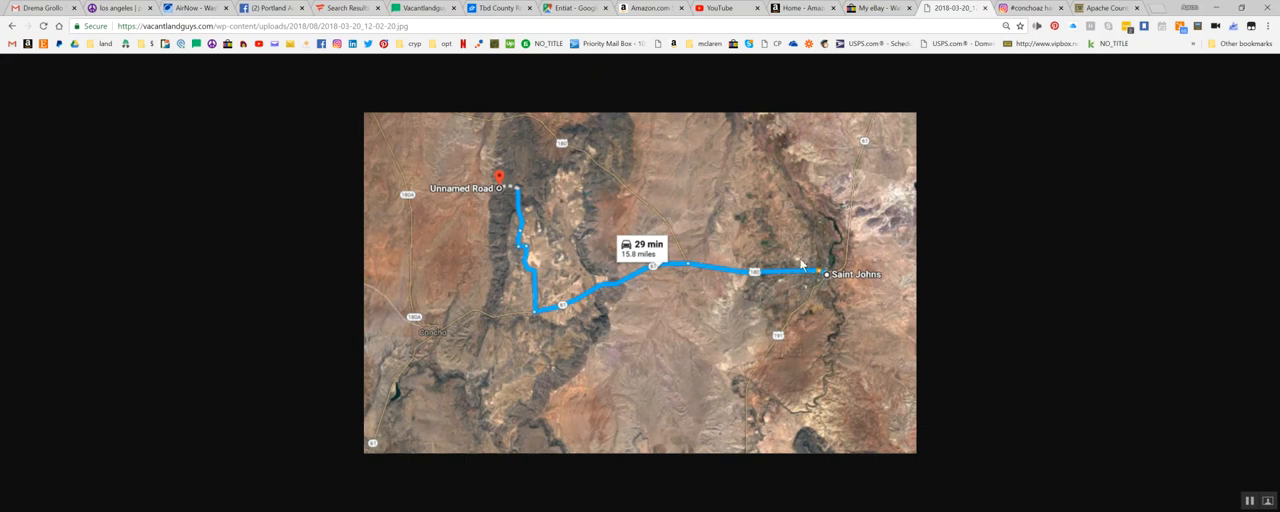
pyautogui.moveTo(540, 243)
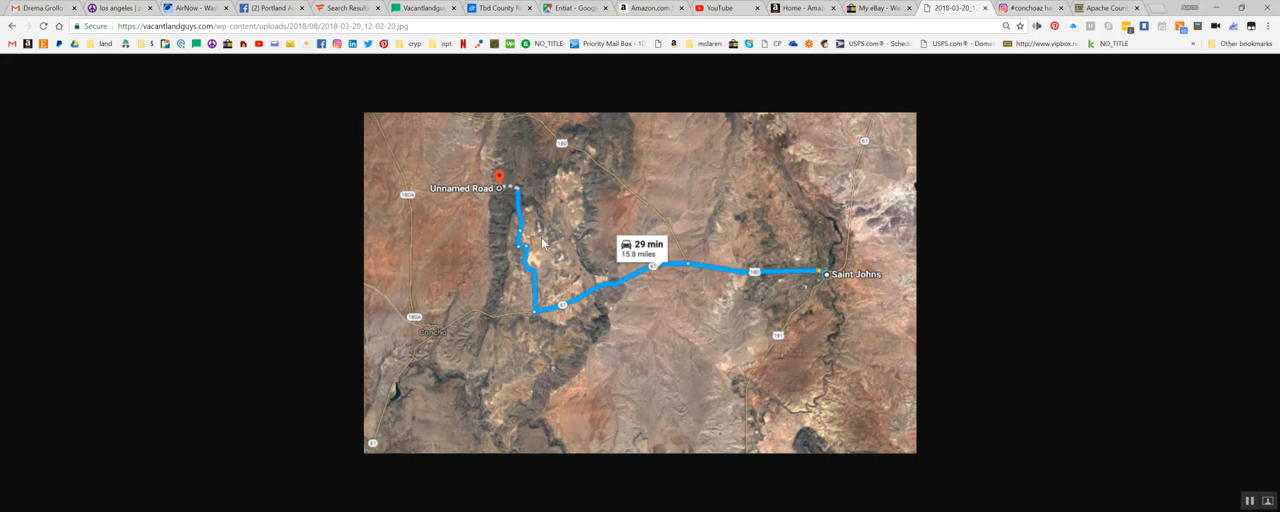
pyautogui.moveTo(571, 252)
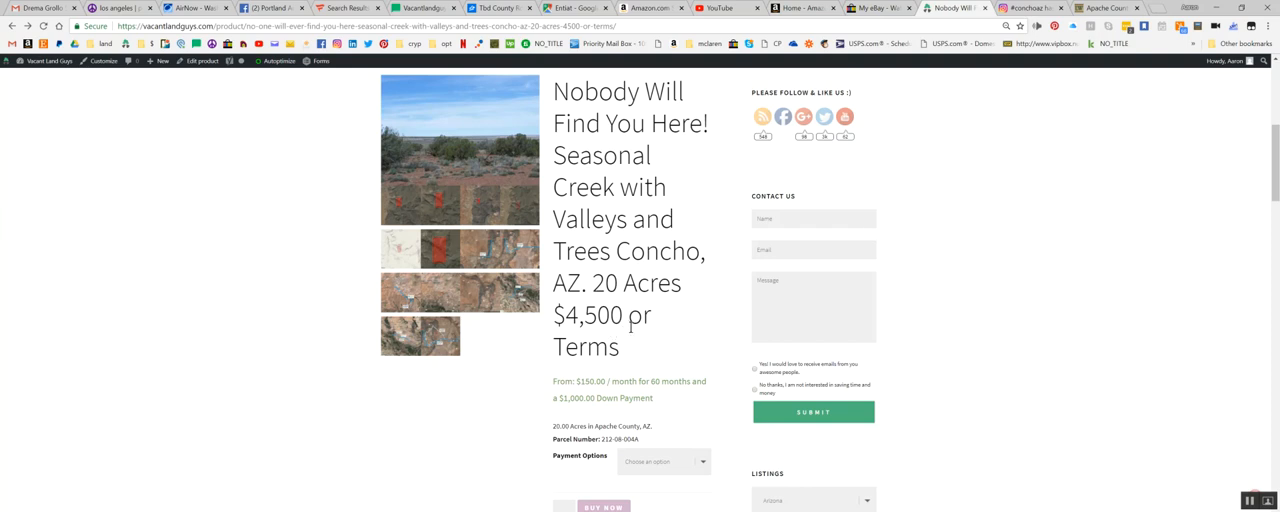
# Choose 'One Time Payment' and add the Concho 20-acre listing to the cart at $5,900
pyautogui.scroll(-3)
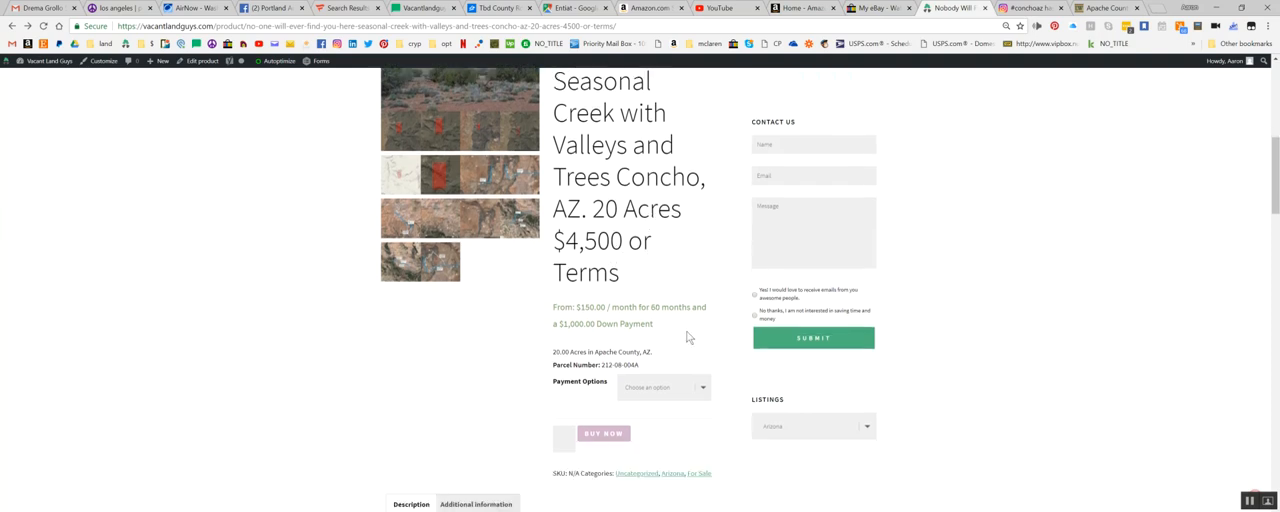
pyautogui.click(663, 387)
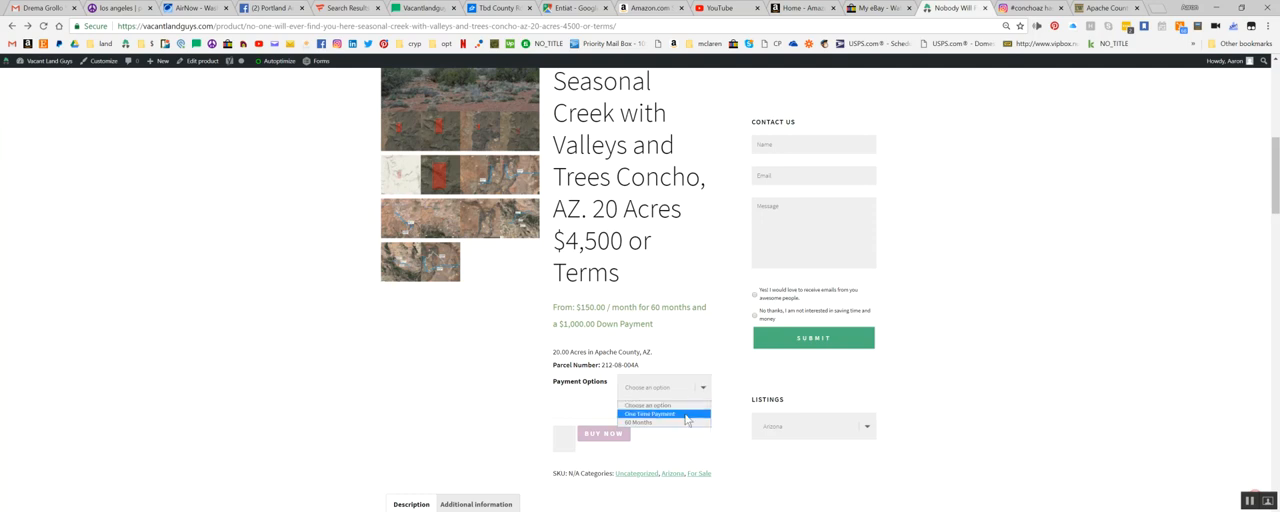
pyautogui.click(649, 414)
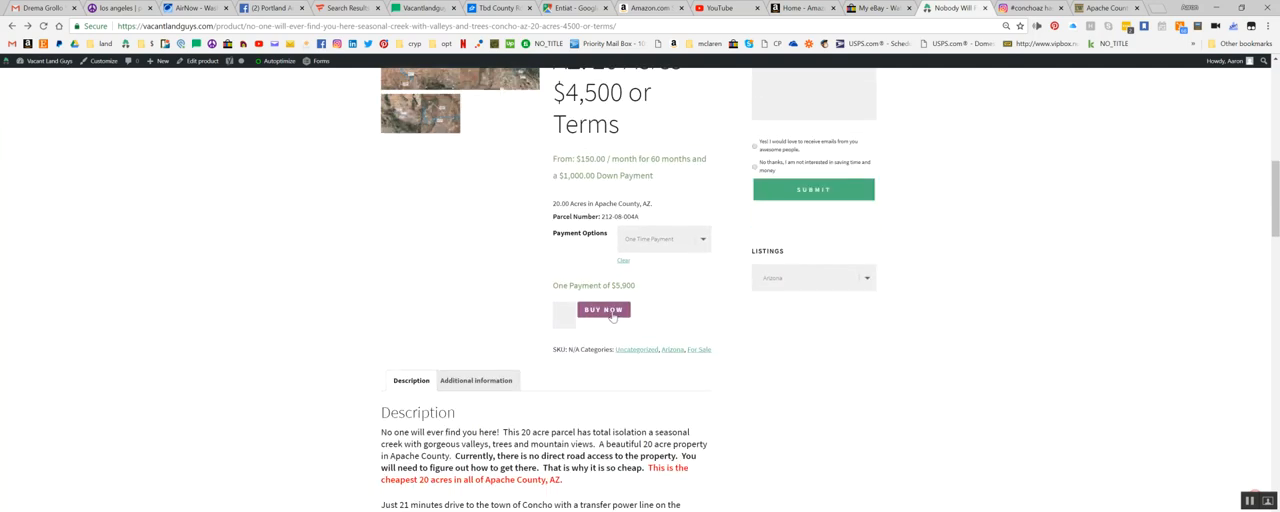
pyautogui.moveTo(655, 293)
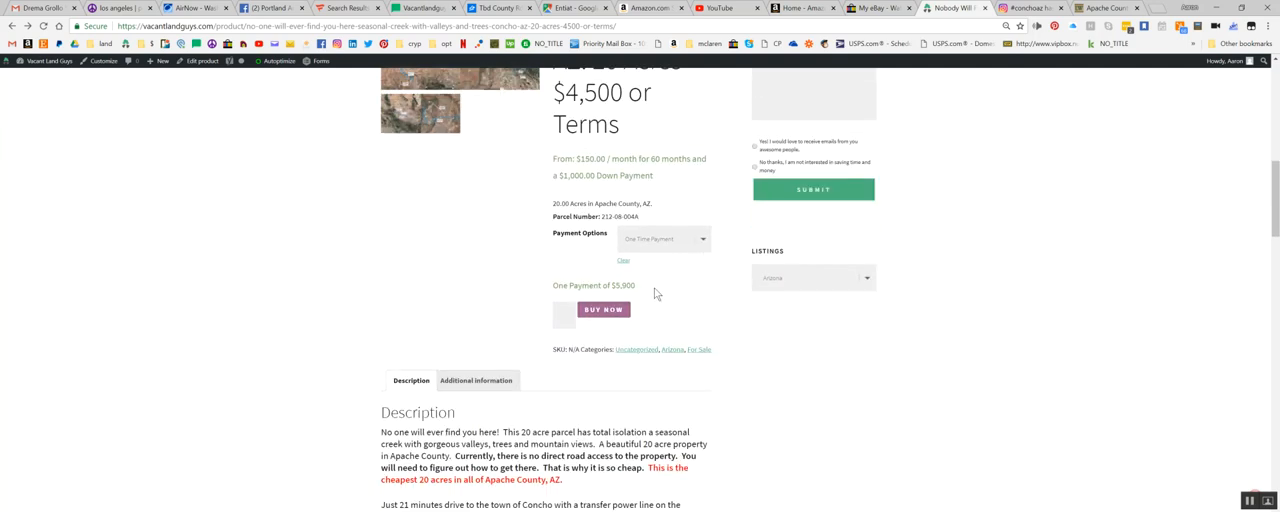
pyautogui.click(603, 309)
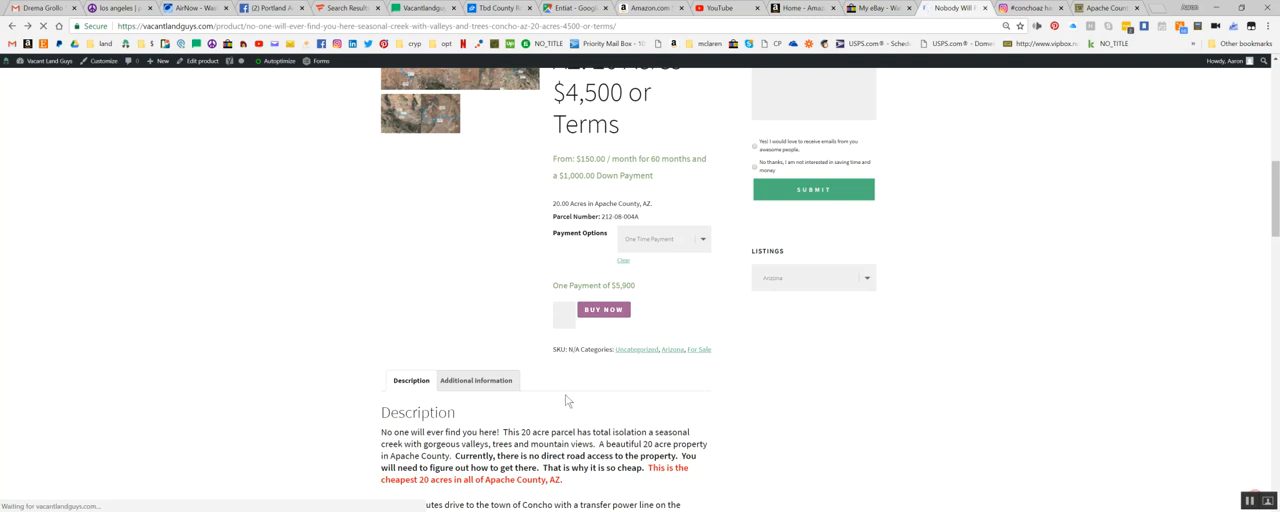
pyautogui.moveTo(510, 306)
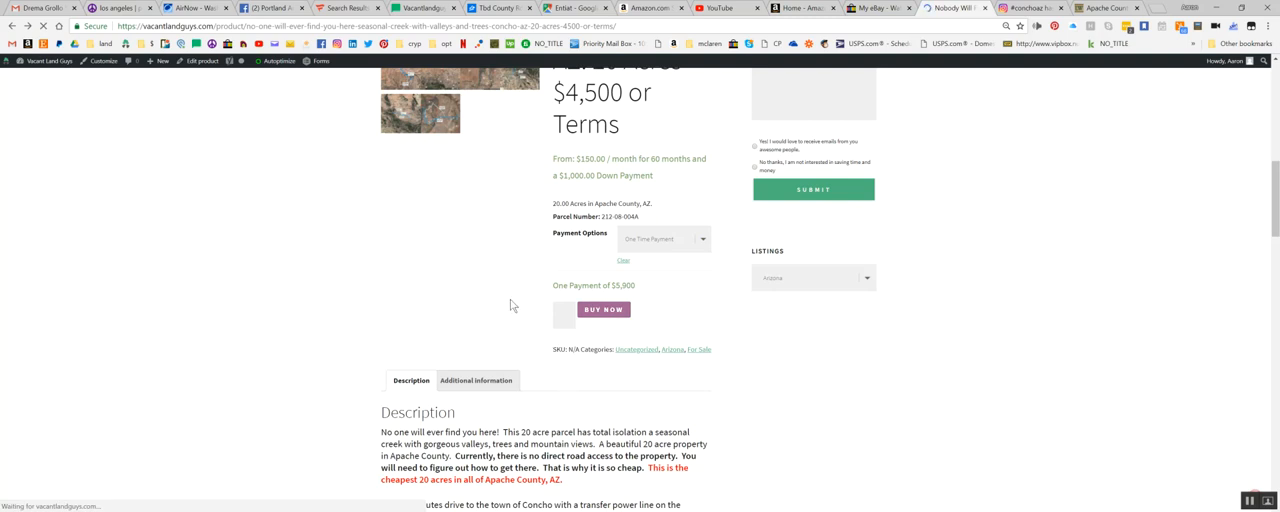
pyautogui.click(603, 309)
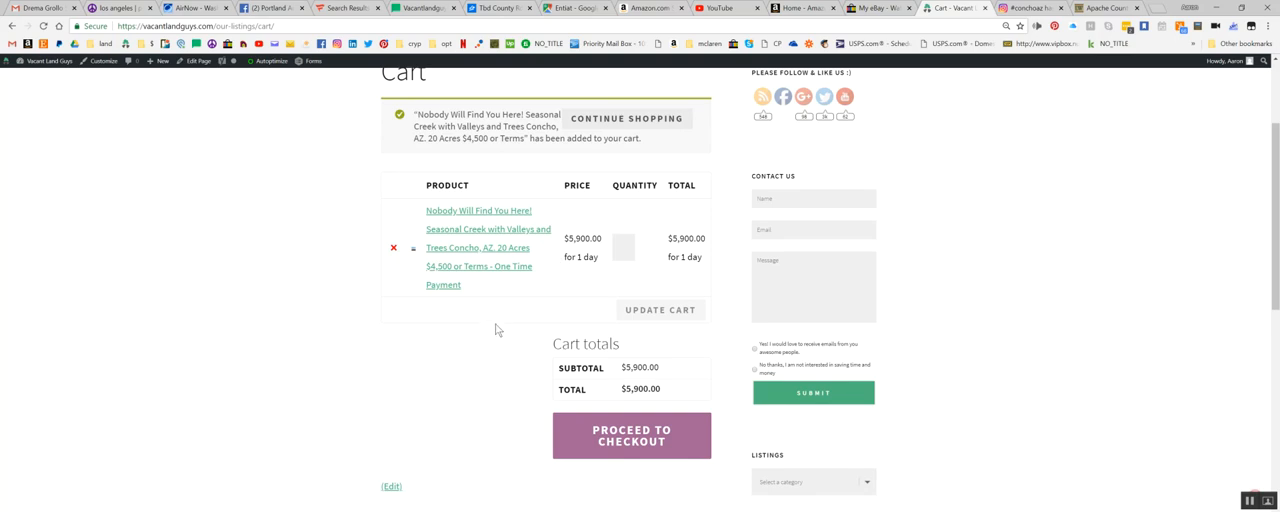
pyautogui.moveTo(512, 304)
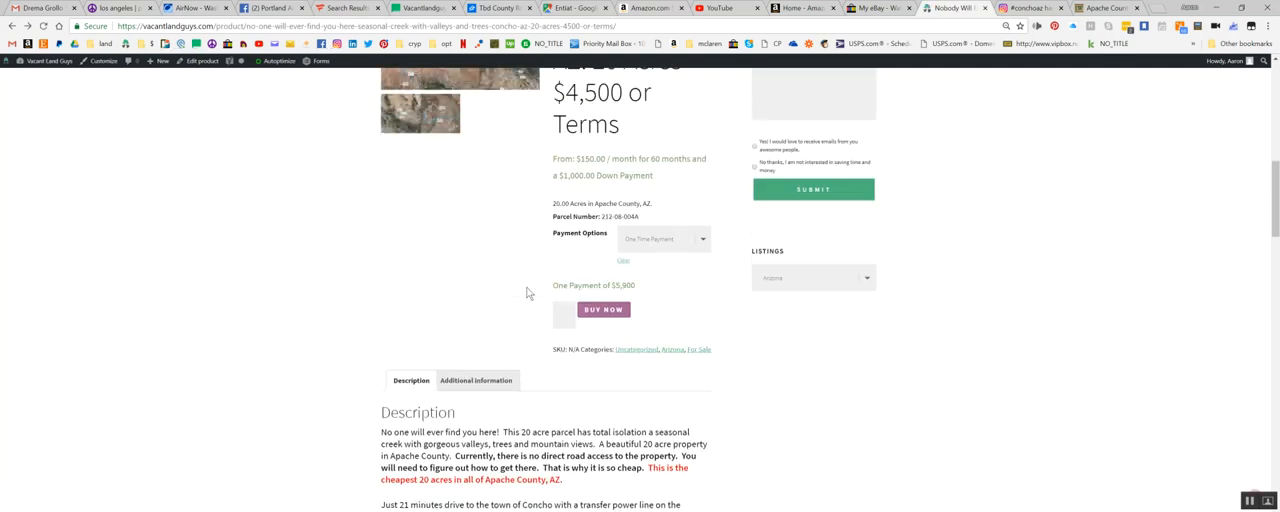
pyautogui.scroll(-3)
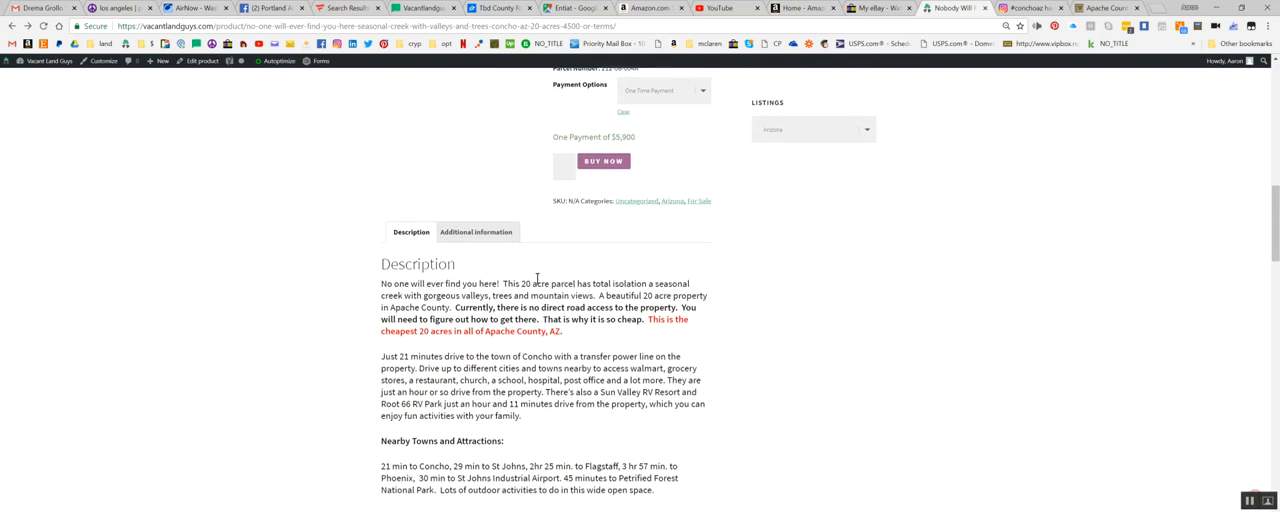
pyautogui.moveTo(555, 312)
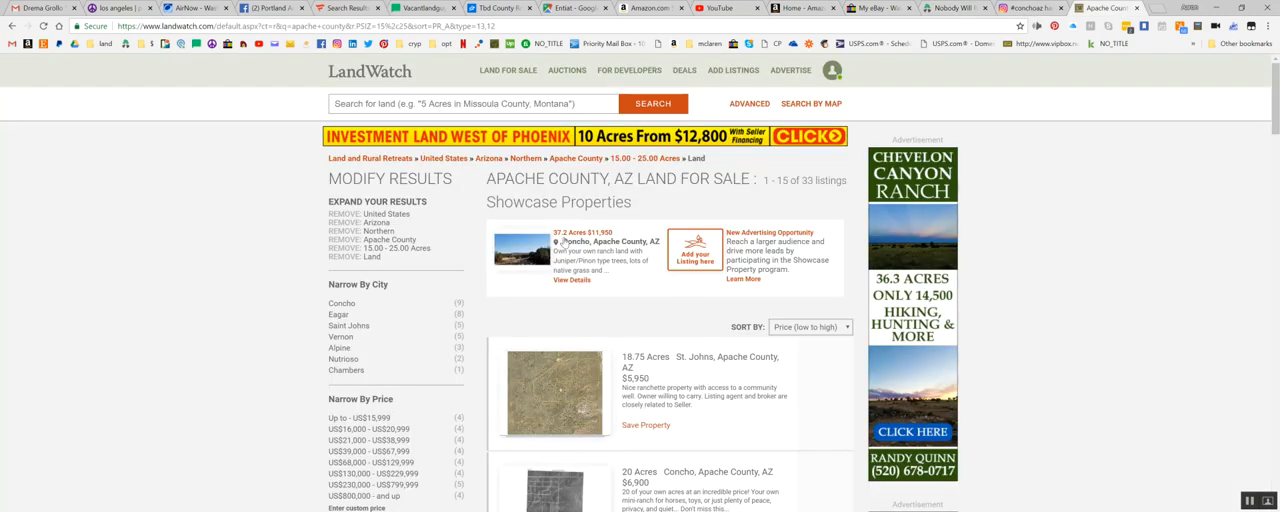
pyautogui.scroll(-3)
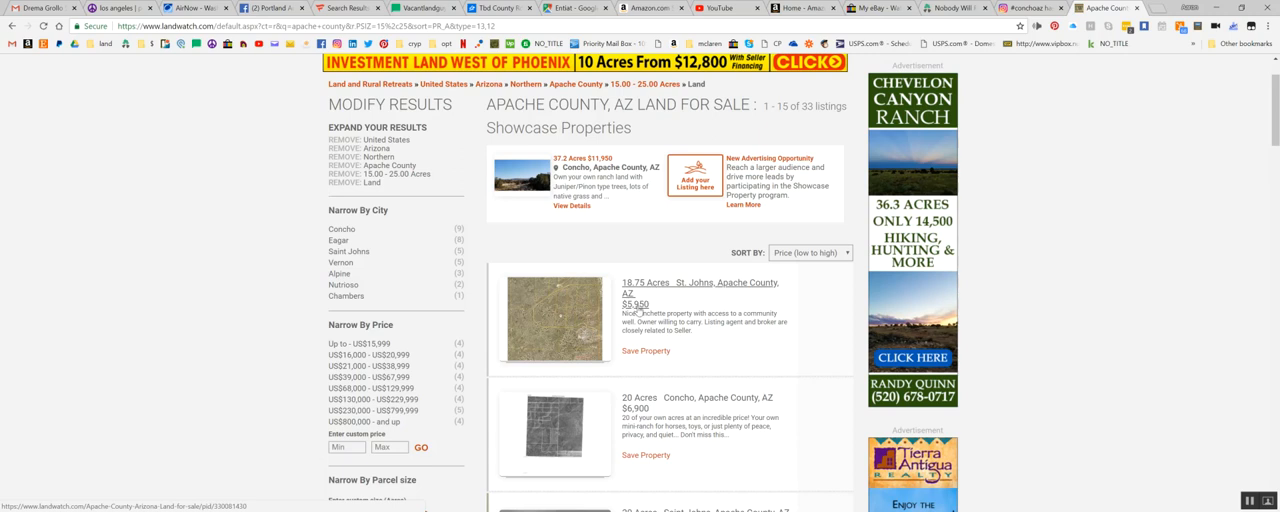
pyautogui.scroll(-3)
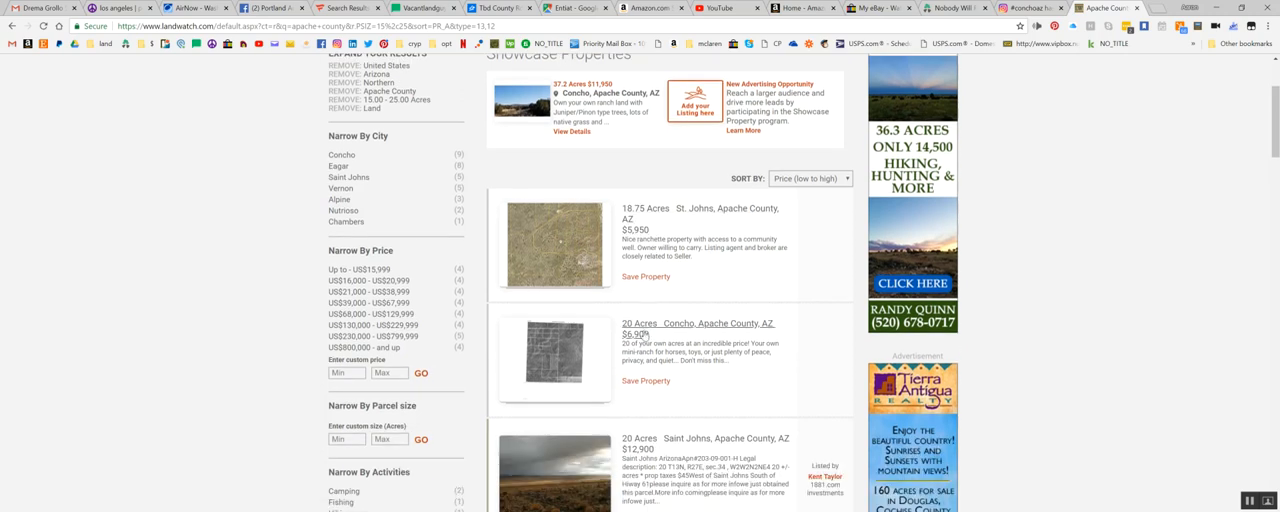
pyautogui.scroll(-3)
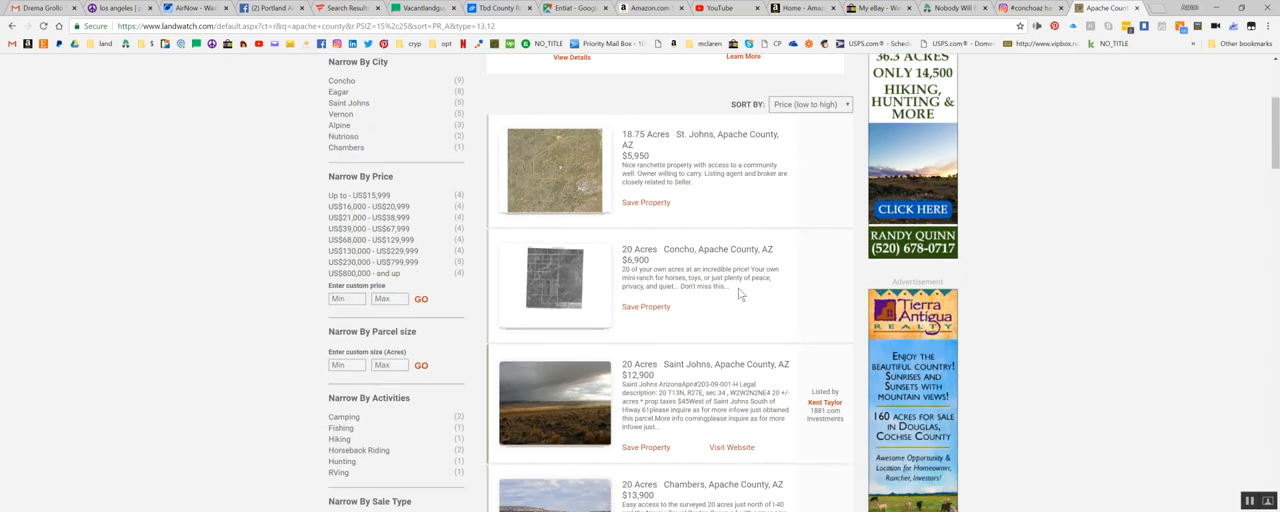
pyautogui.scroll(-3)
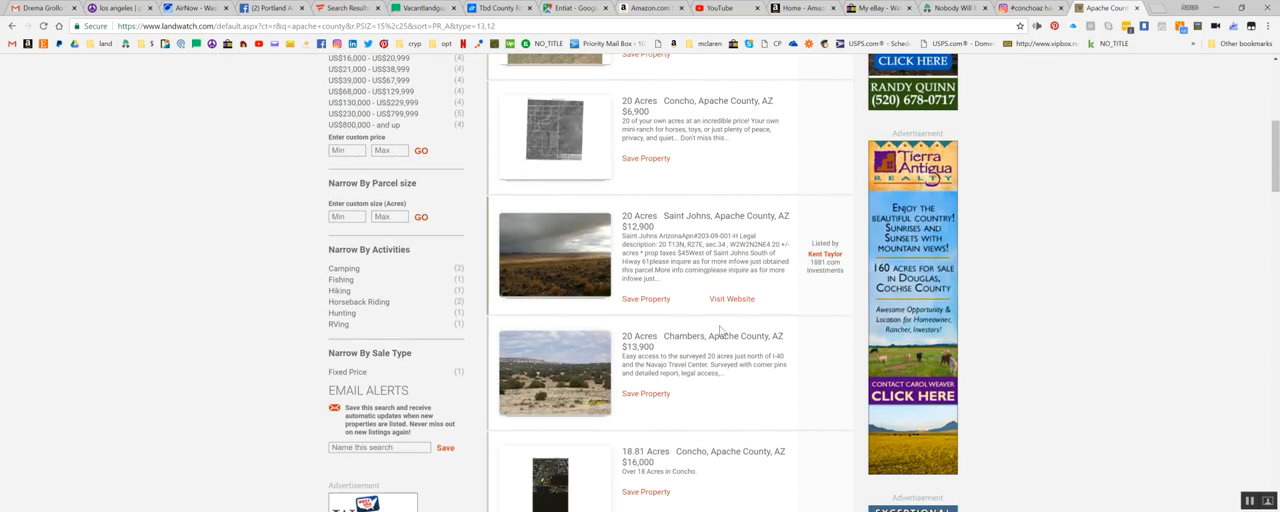
pyautogui.scroll(-3)
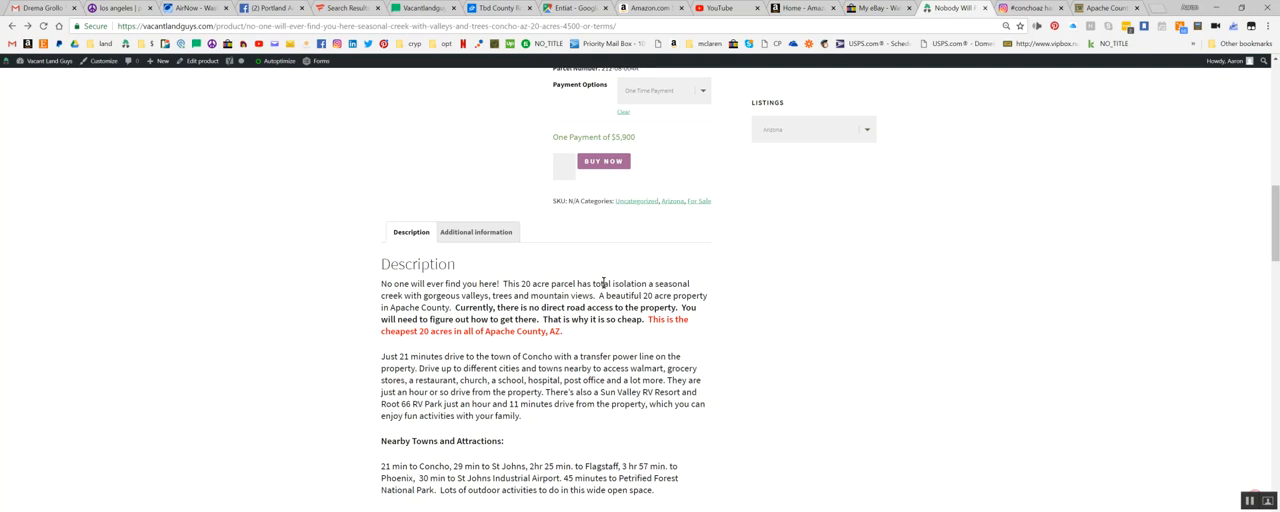
pyautogui.scroll(3)
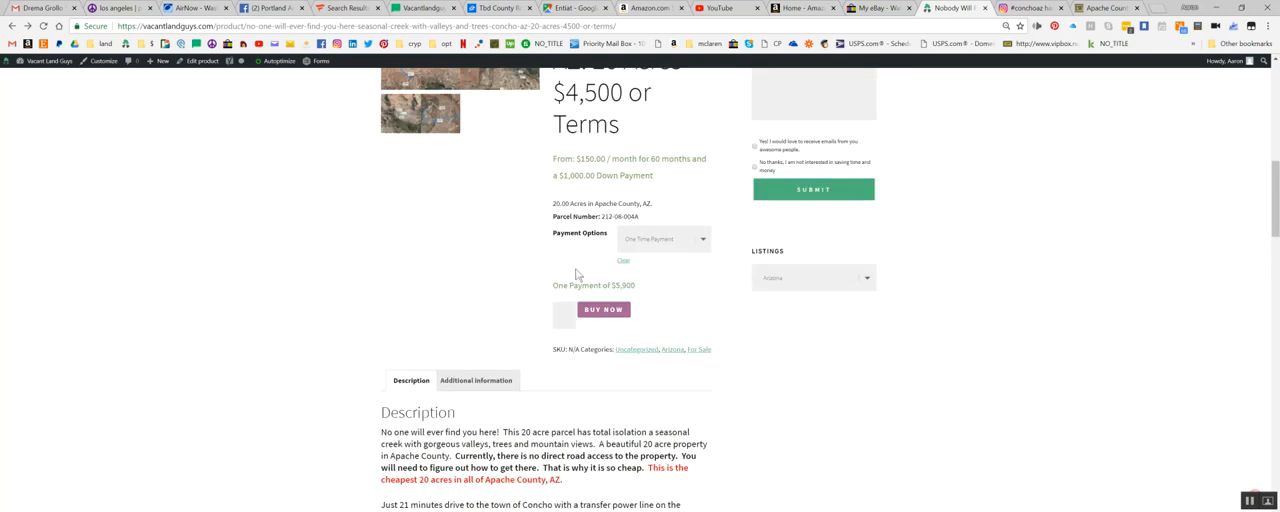
pyautogui.scroll(-3)
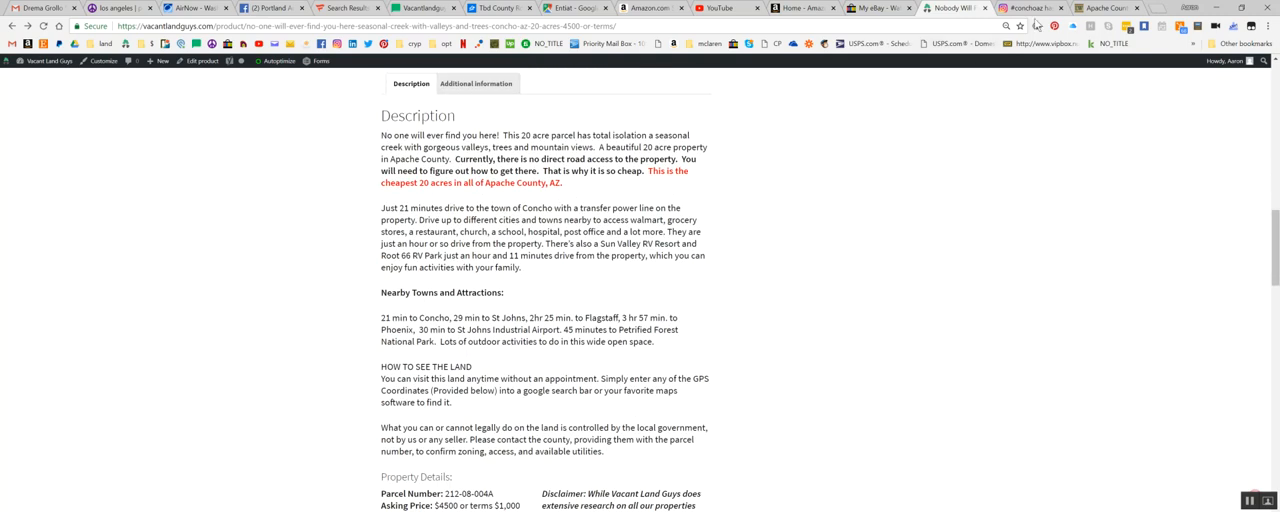
pyautogui.click(1107, 8)
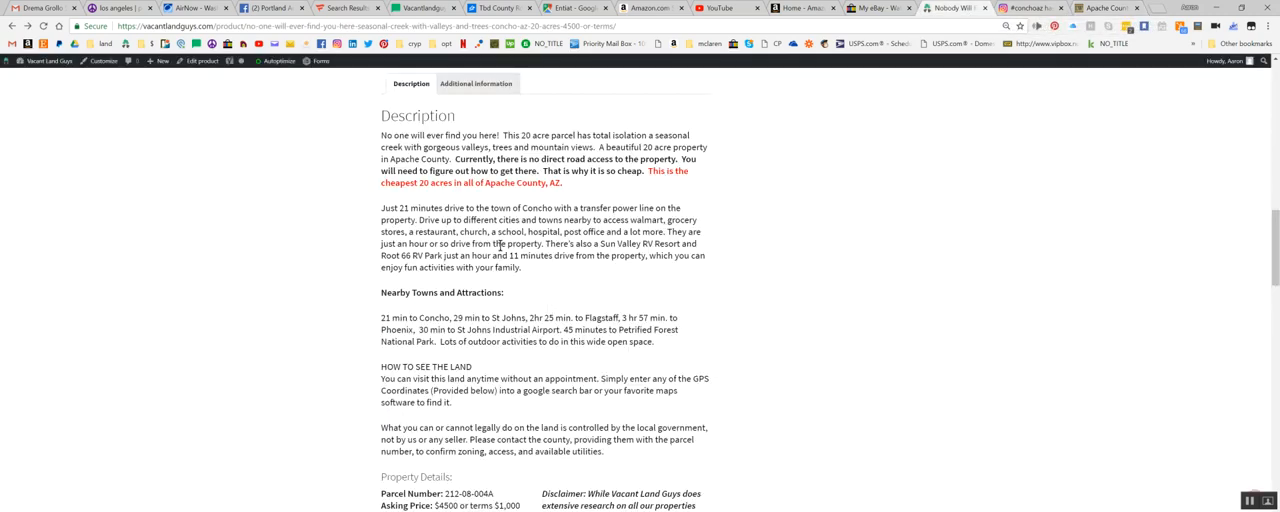
# Find Property Details and select the first GPS Corner Coordinates line for copying
pyautogui.scroll(-3)
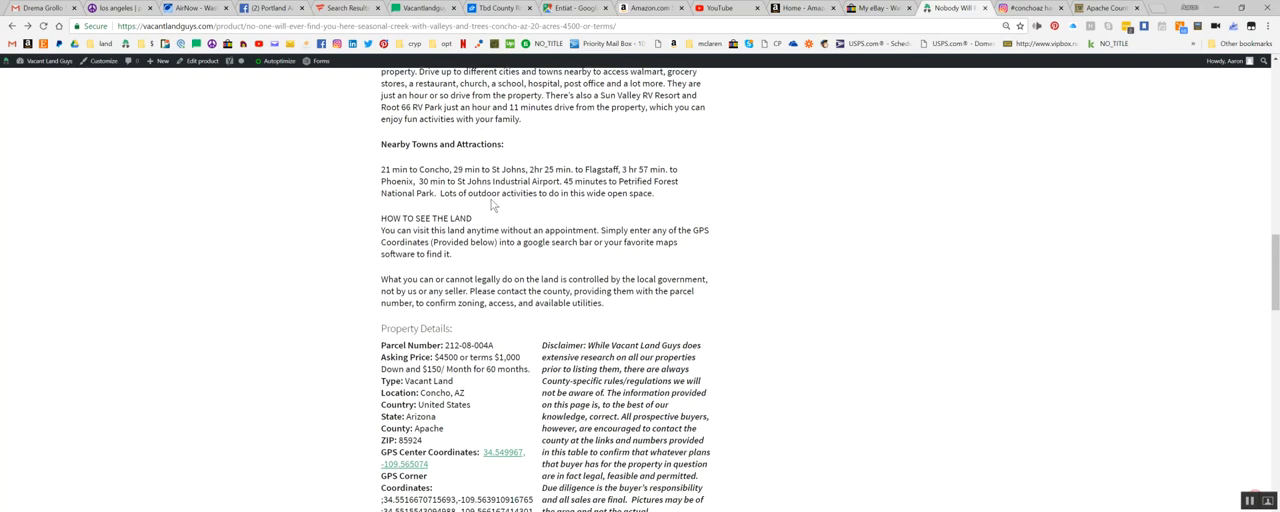
pyautogui.scroll(3)
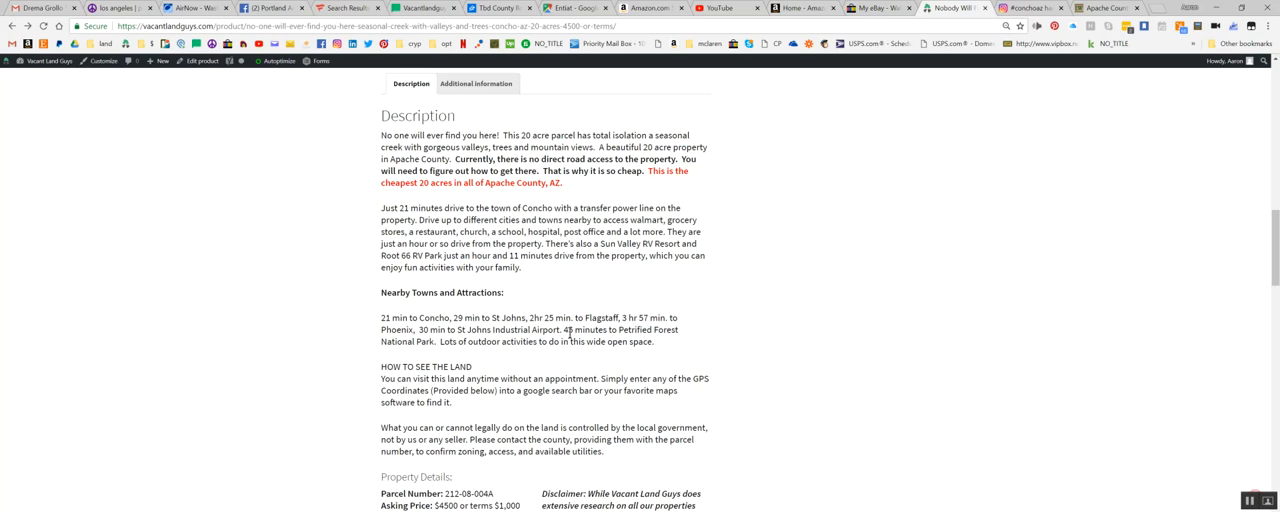
pyautogui.doubleClick(568, 329)
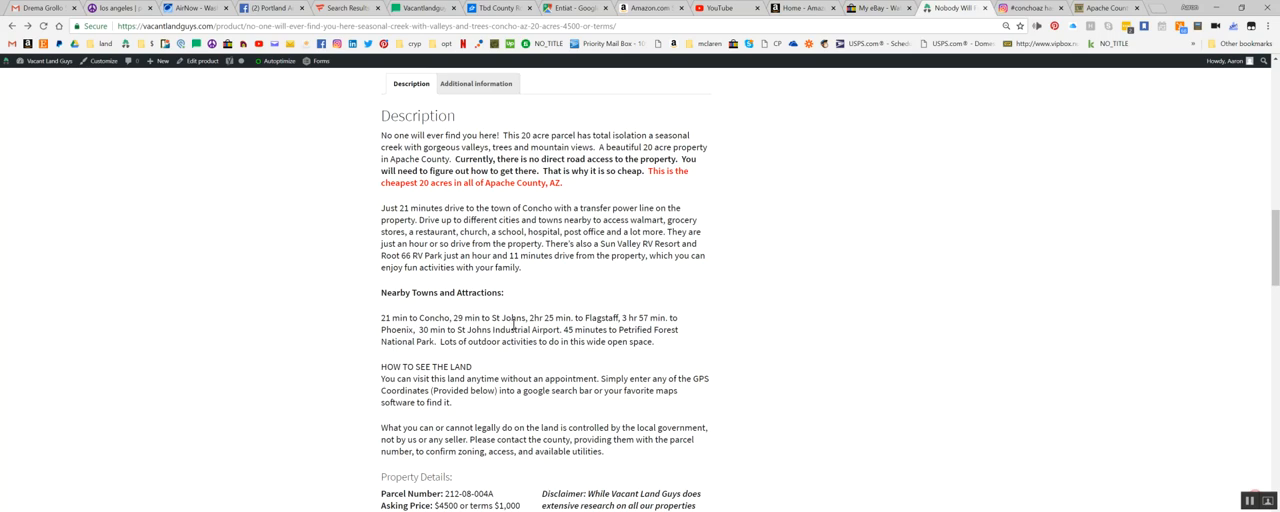
pyautogui.moveTo(734, 318)
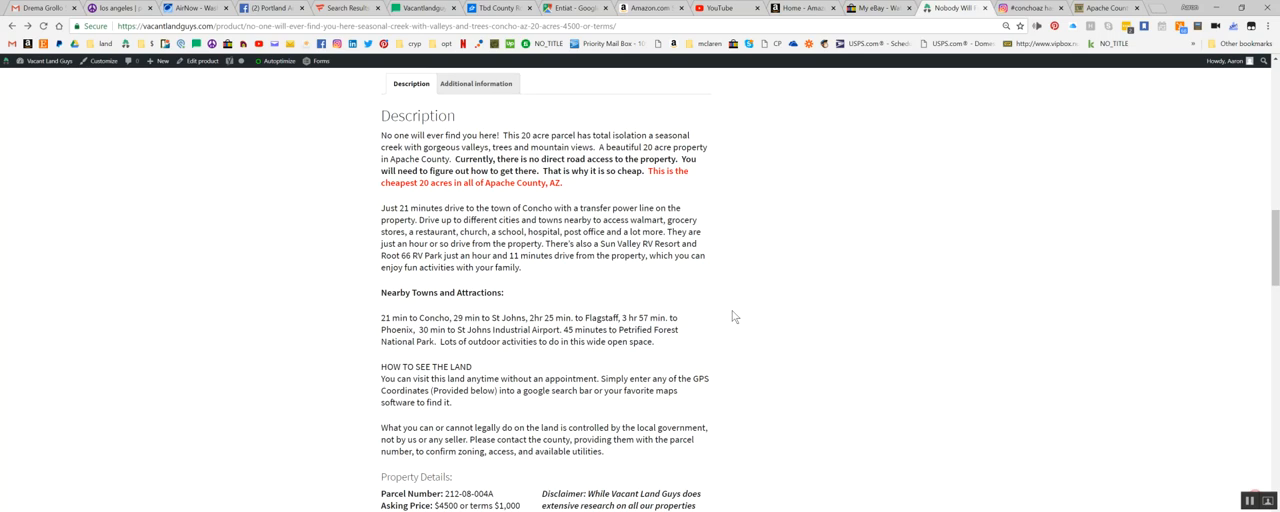
pyautogui.scroll(-3)
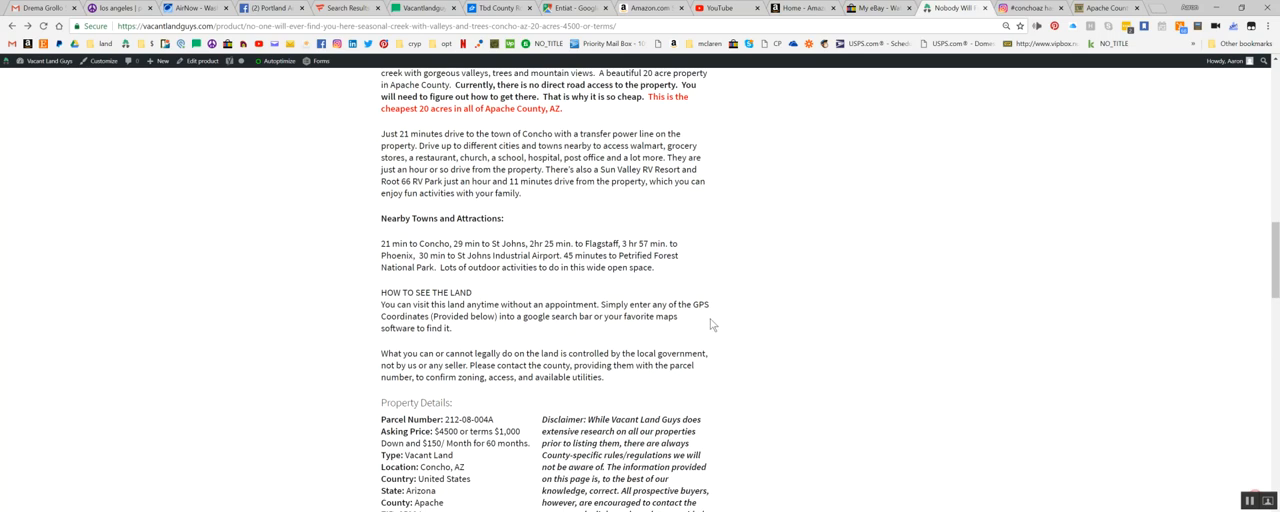
pyautogui.moveTo(728, 302)
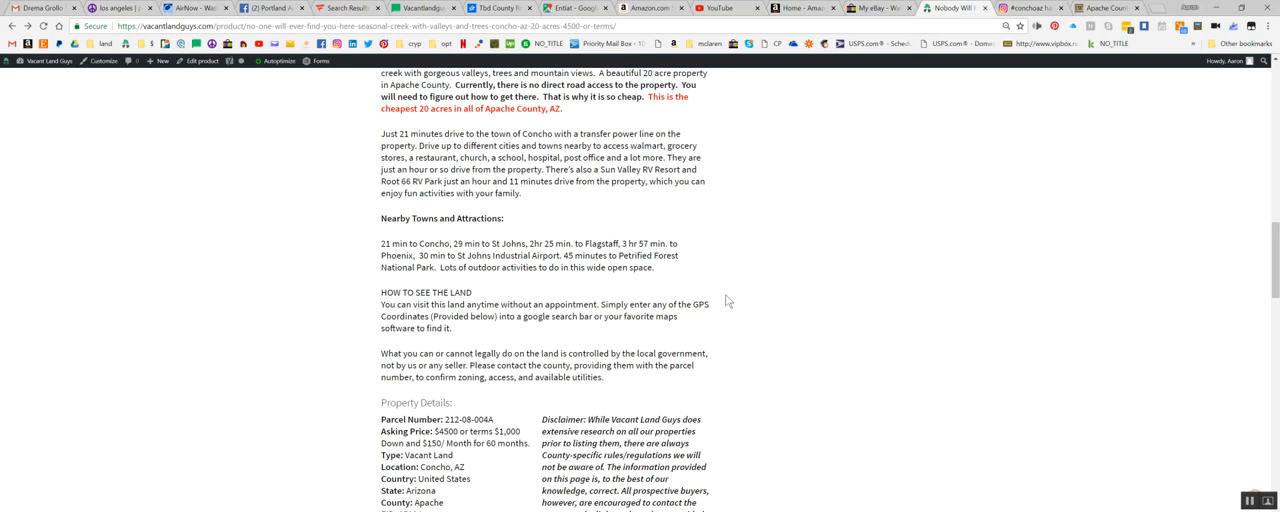
pyautogui.scroll(-3)
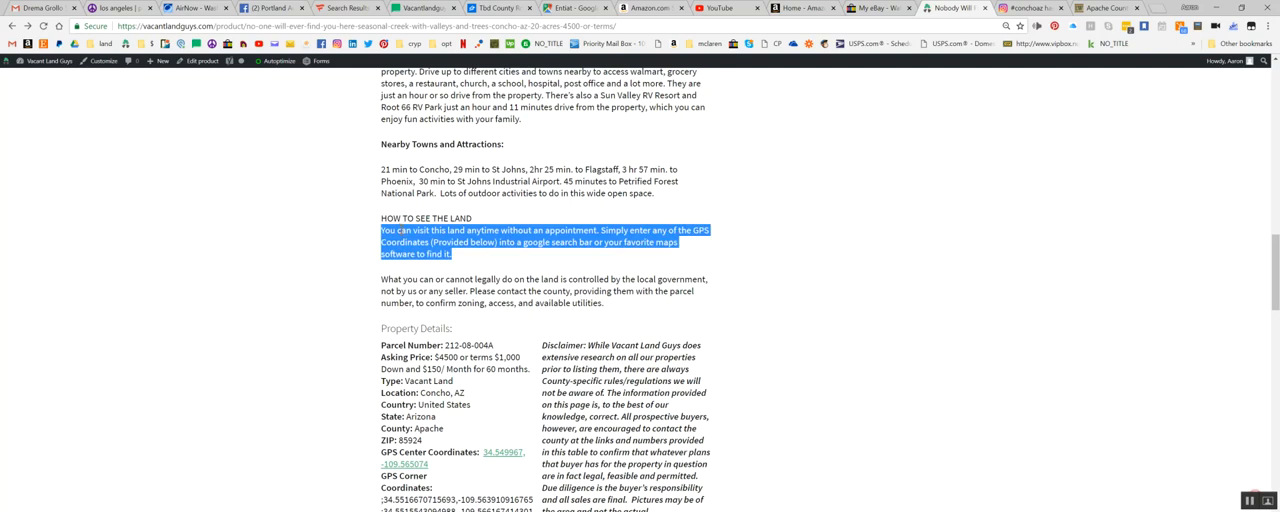
pyautogui.moveTo(668, 303)
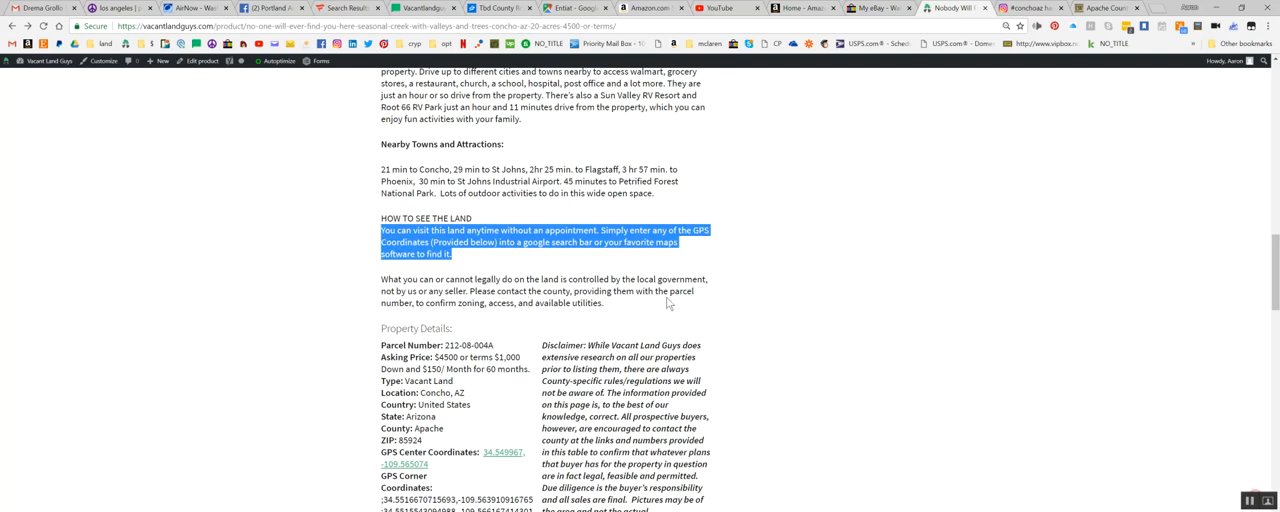
pyautogui.moveTo(718, 287)
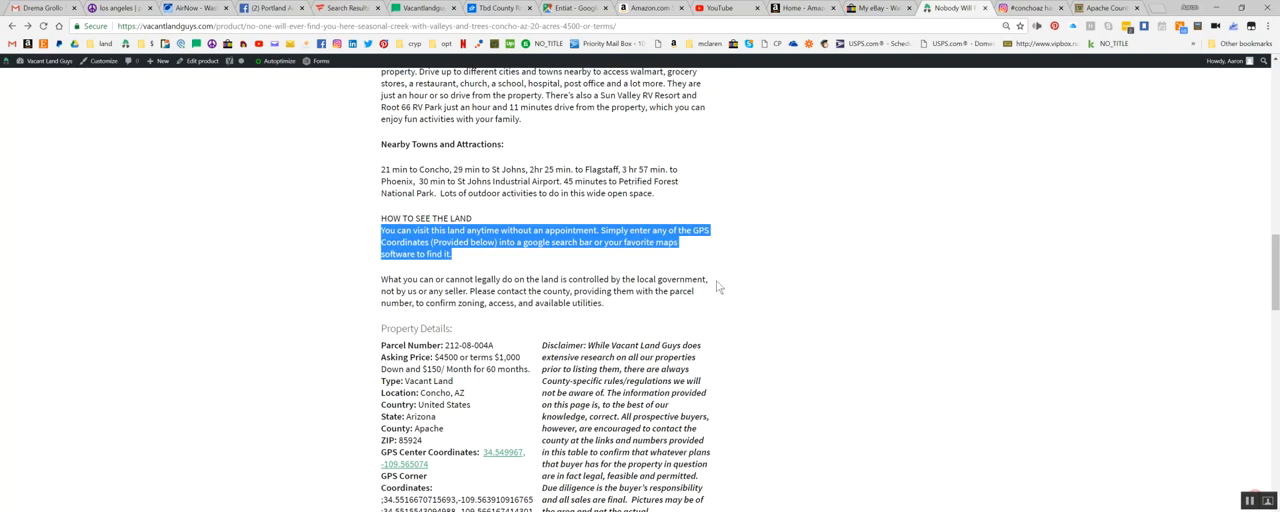
pyautogui.moveTo(521, 319)
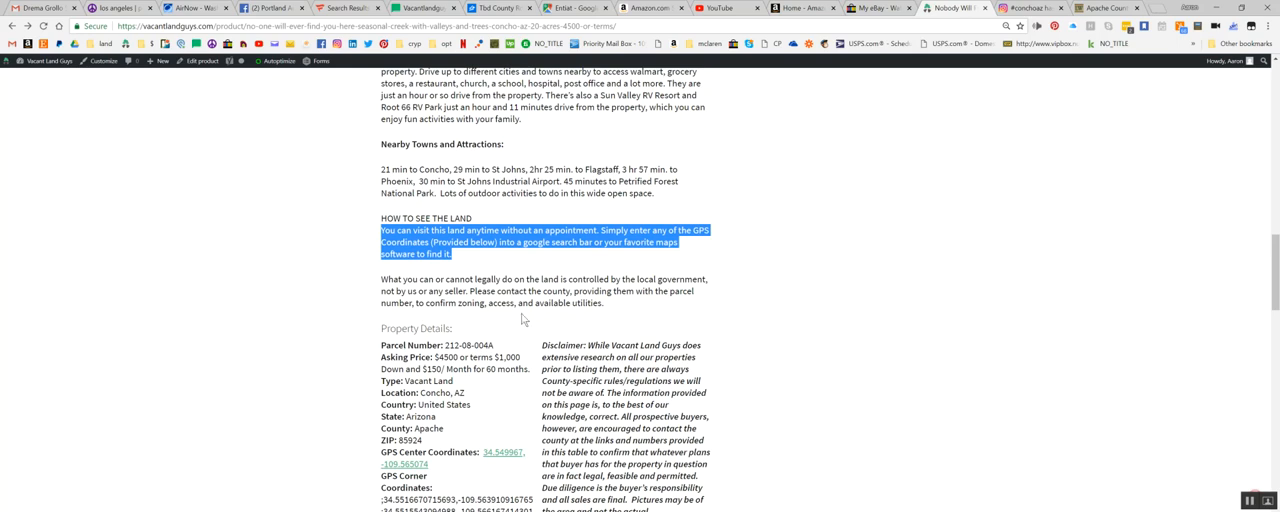
pyautogui.moveTo(383, 357)
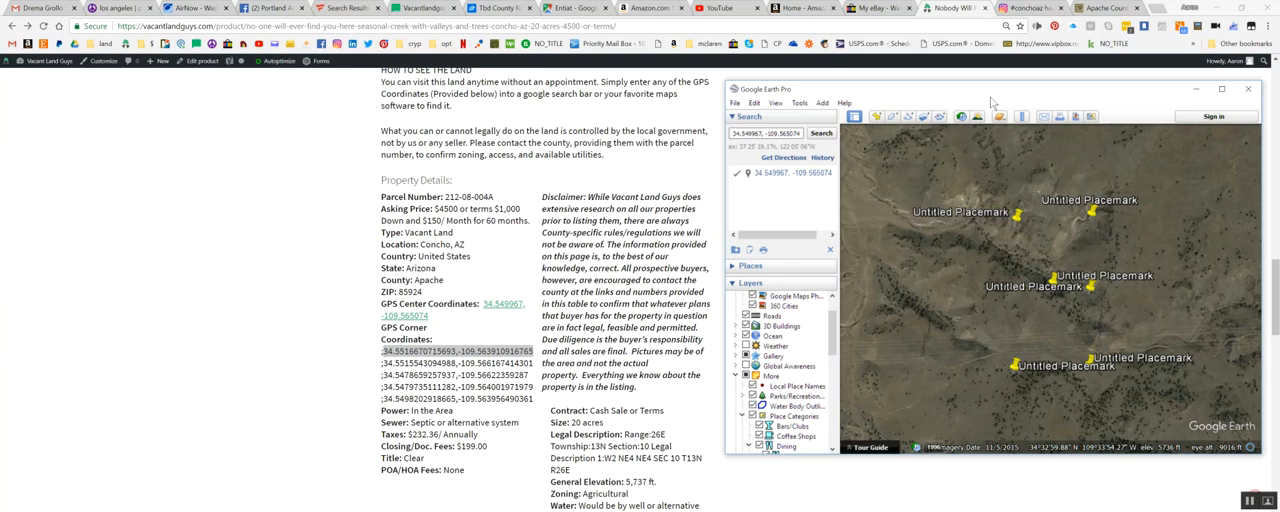
pyautogui.moveTo(1221, 90)
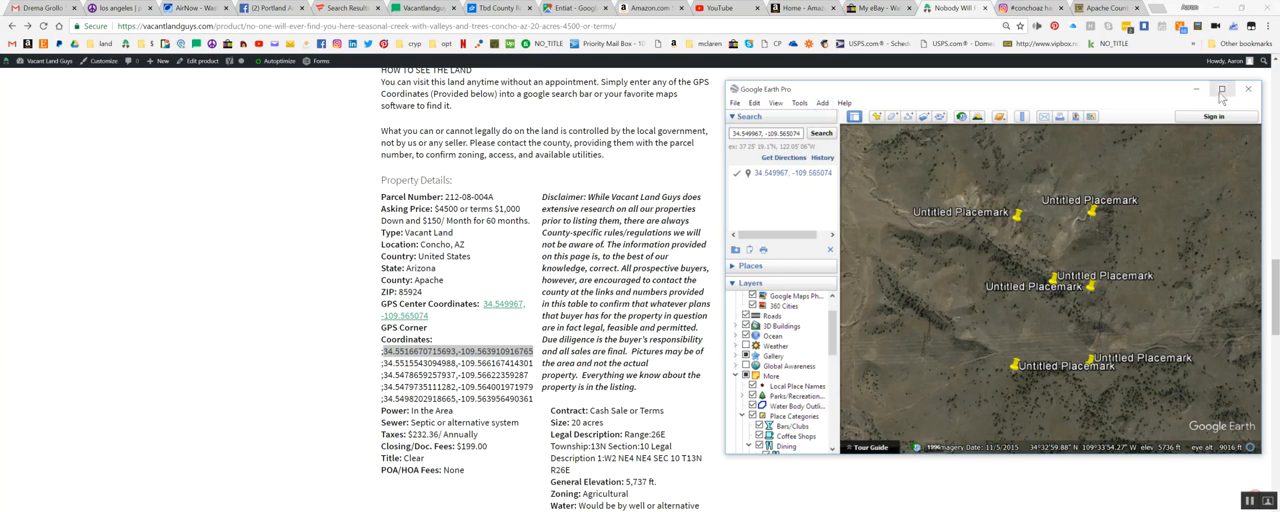
# Maximize Google Earth Pro and paste the first corner coordinate into the Search box
pyautogui.click(1221, 89)
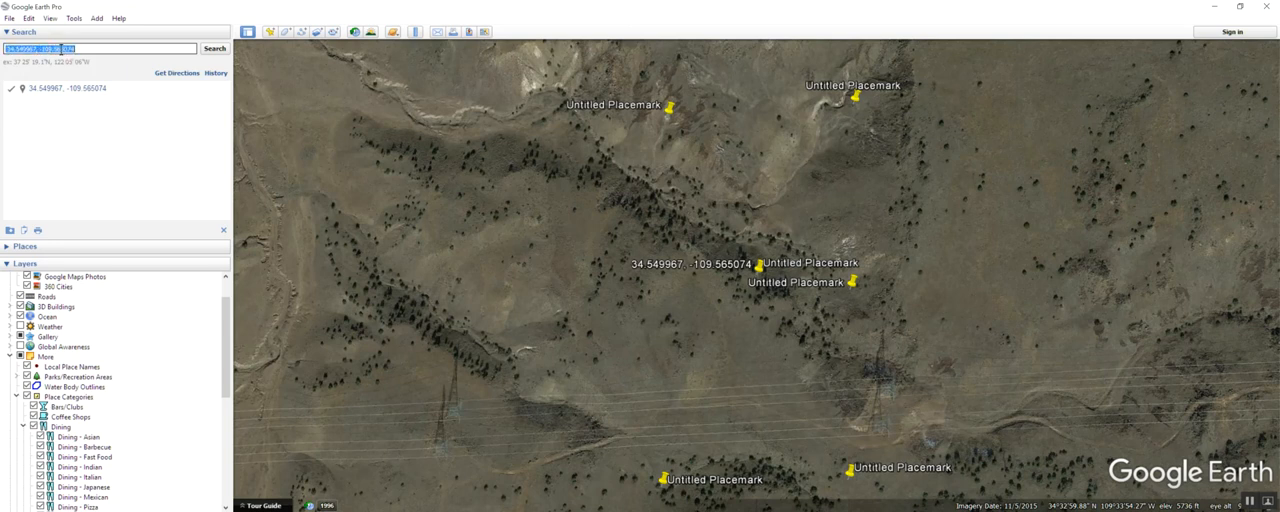
pyautogui.rightClick(60, 48)
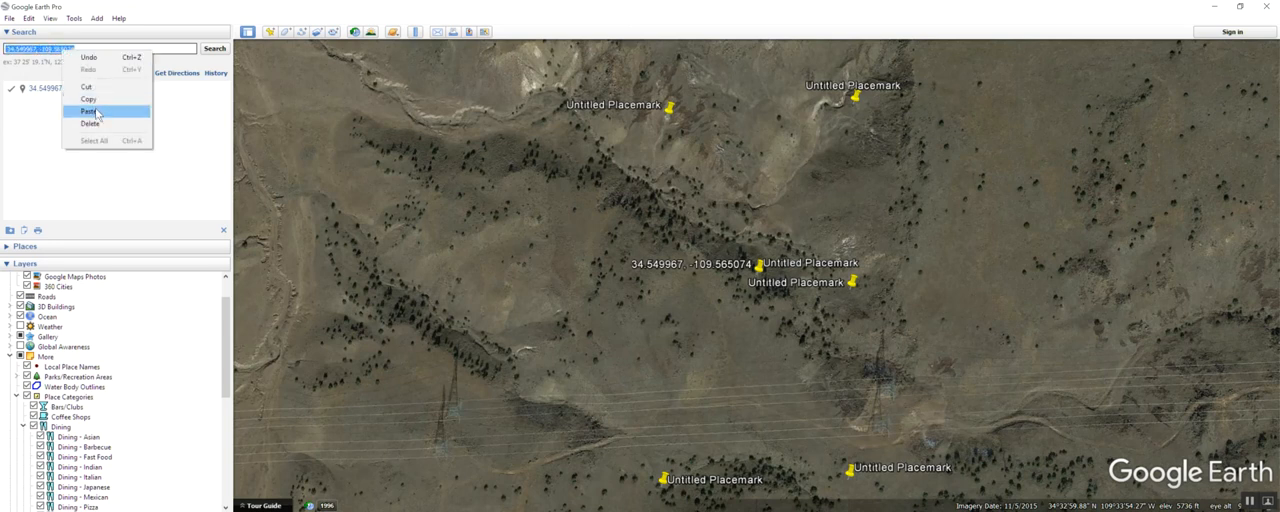
pyautogui.click(88, 110)
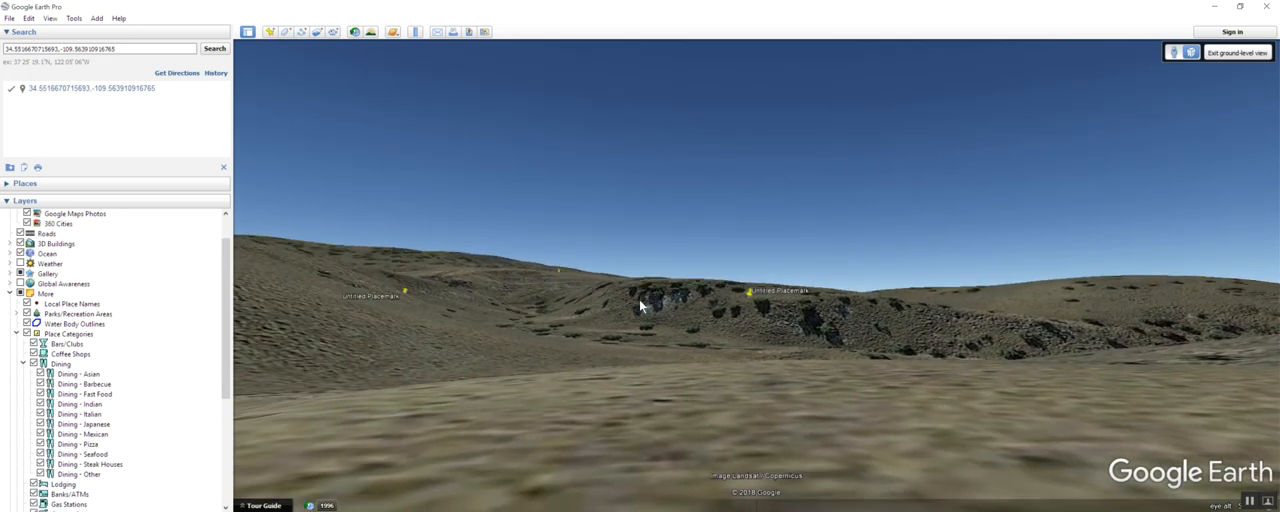
pyautogui.moveTo(717, 342)
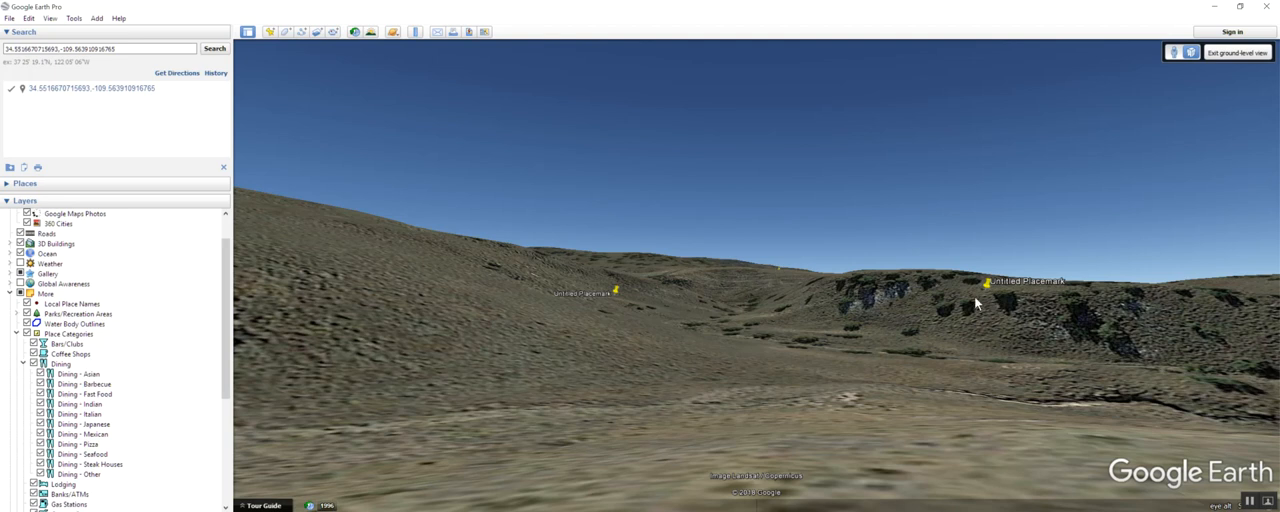
pyautogui.moveTo(1010, 311)
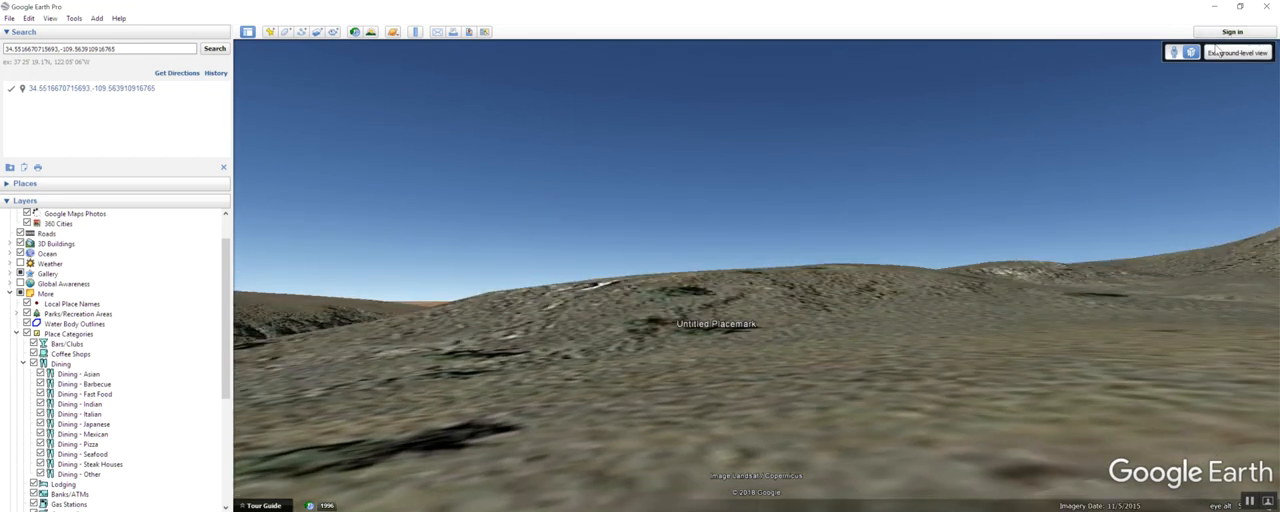
# Exit the ground-level view of the hillside to see the corner placemarks from above
pyautogui.click(1237, 52)
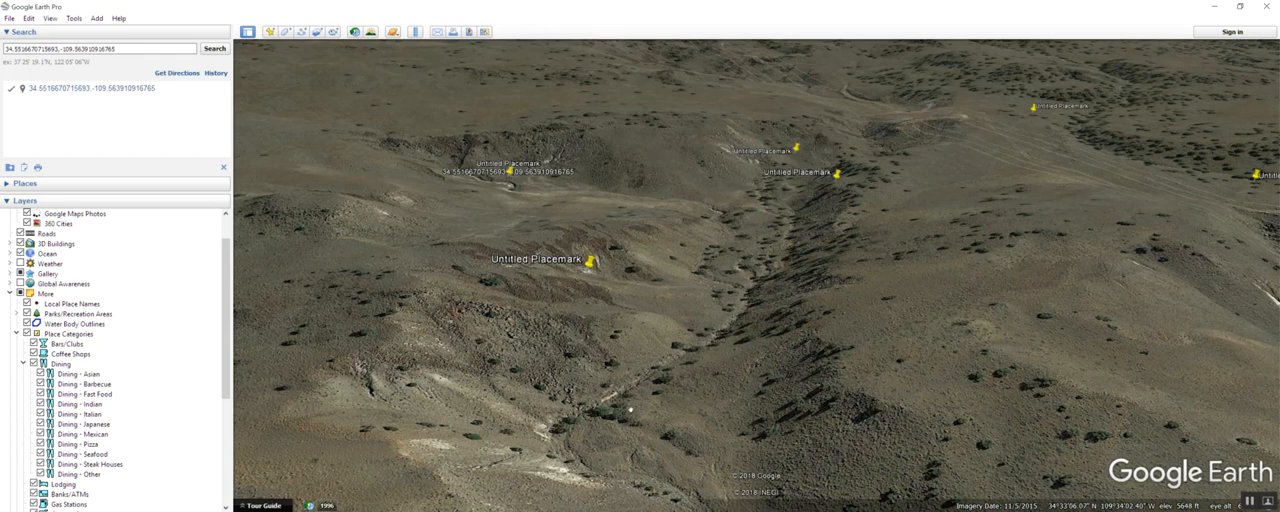
pyautogui.moveTo(677, 132)
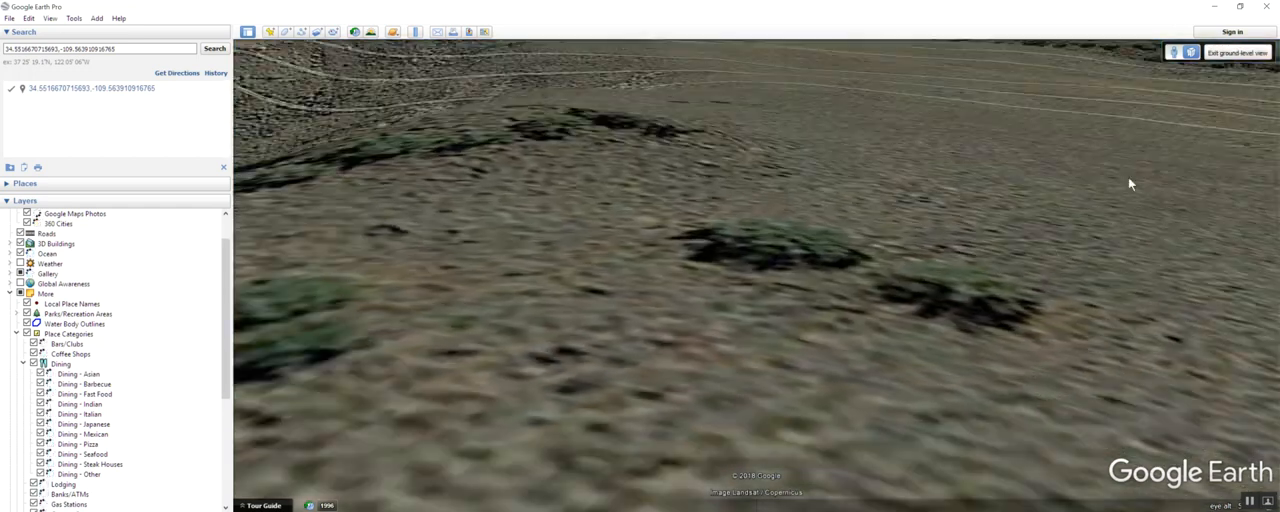
# Exit the ground-level scrubland view to a higher aerial view of the desert
pyautogui.click(1238, 52)
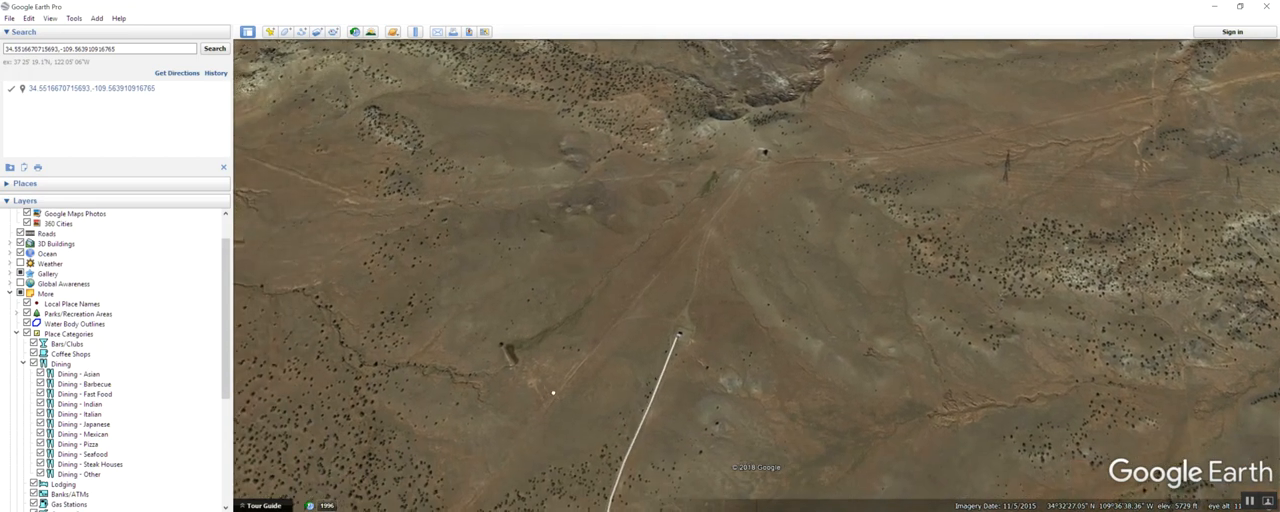
# Zoom along the dirt track from the placemarks to the main road junction, then zoom out
pyautogui.scroll(3)
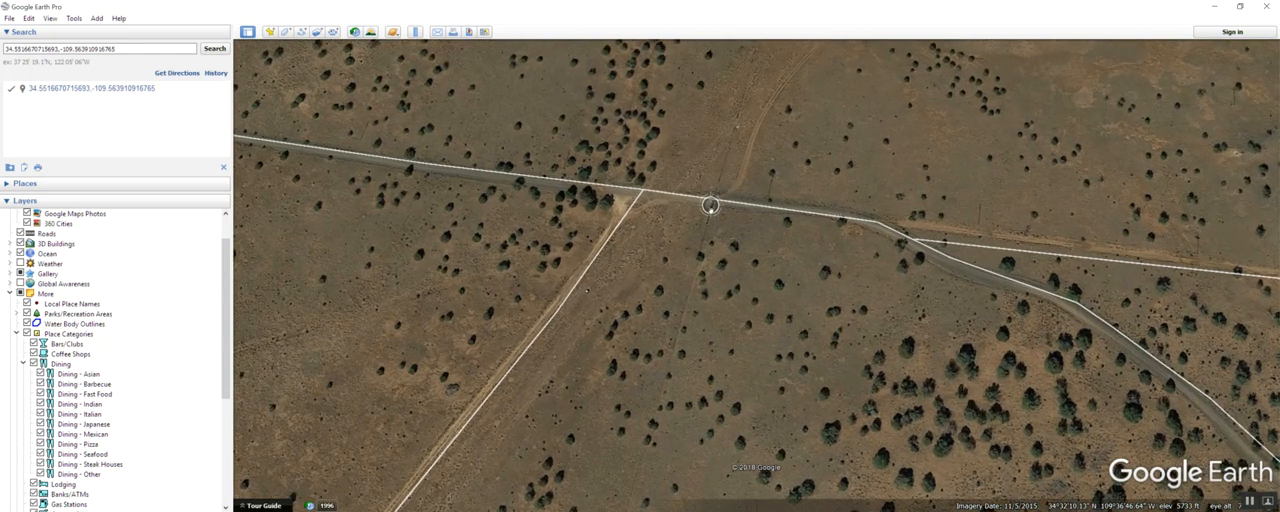
pyautogui.scroll(3)
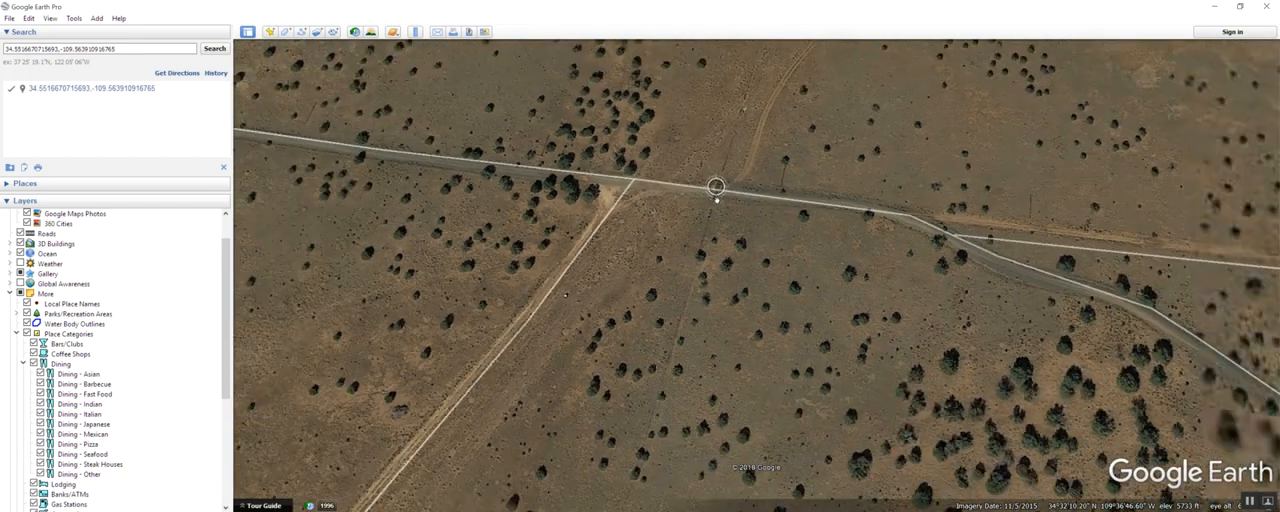
pyautogui.scroll(-3)
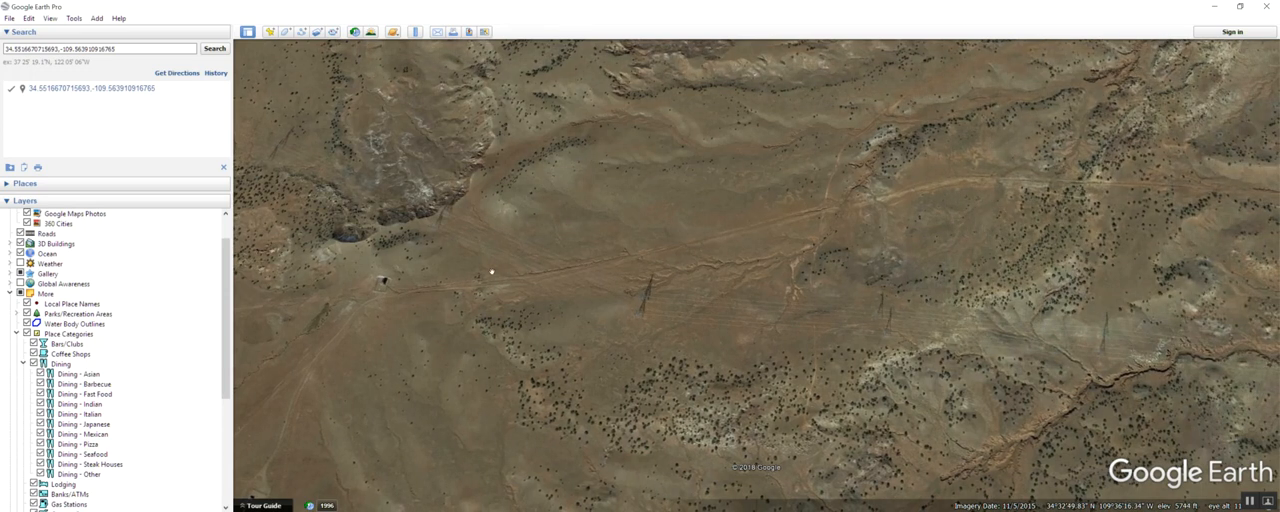
pyautogui.moveTo(811, 218)
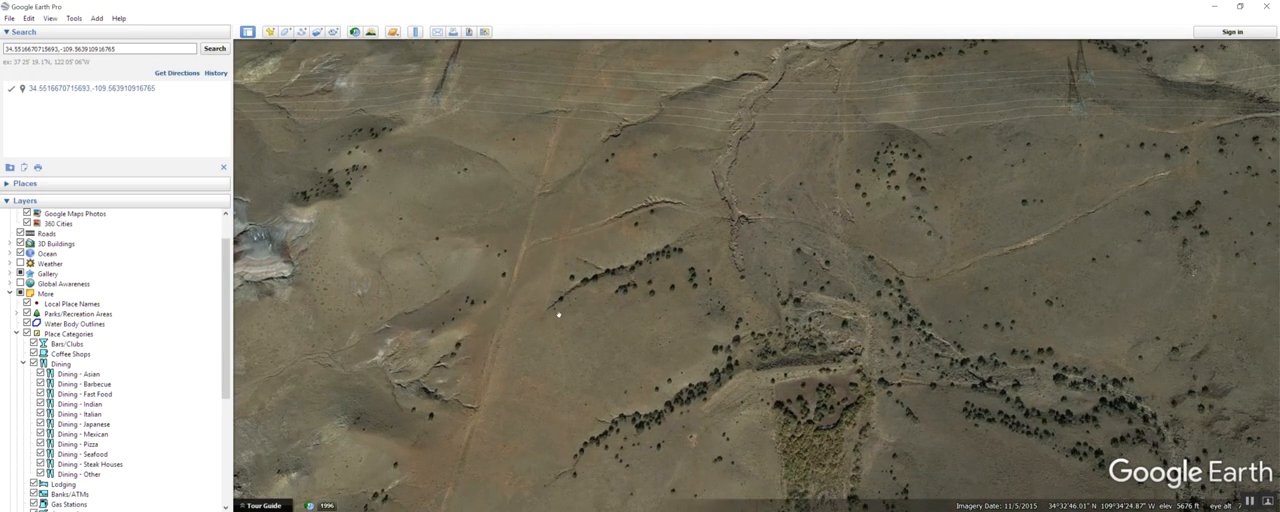
pyautogui.moveTo(481, 374)
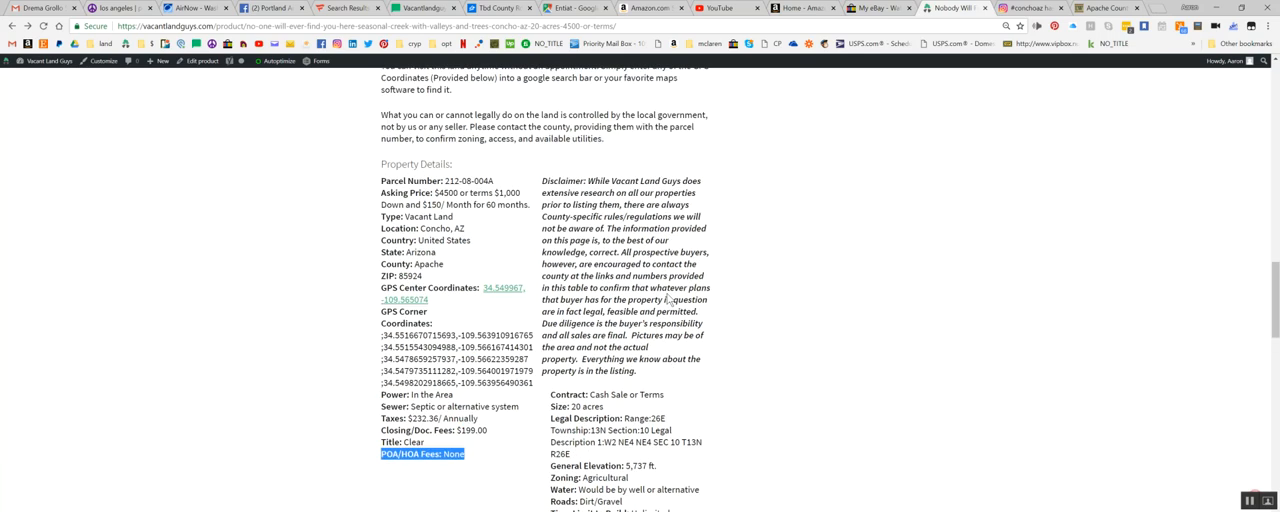
# Scroll through the Concho listing's property details and embedded map, and back toward its title
pyautogui.scroll(-3)
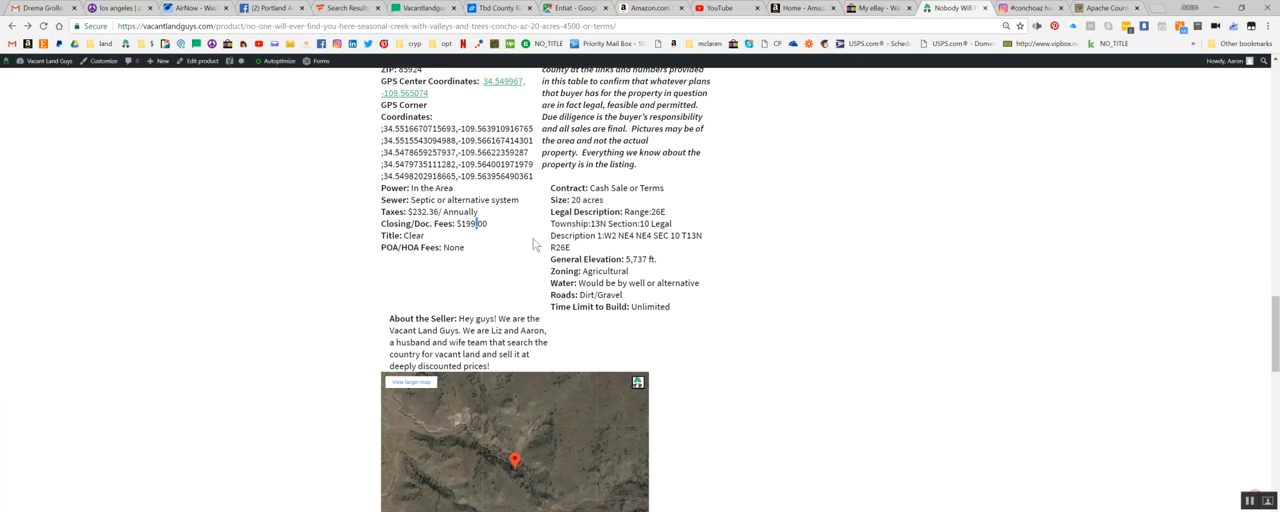
pyautogui.scroll(-3)
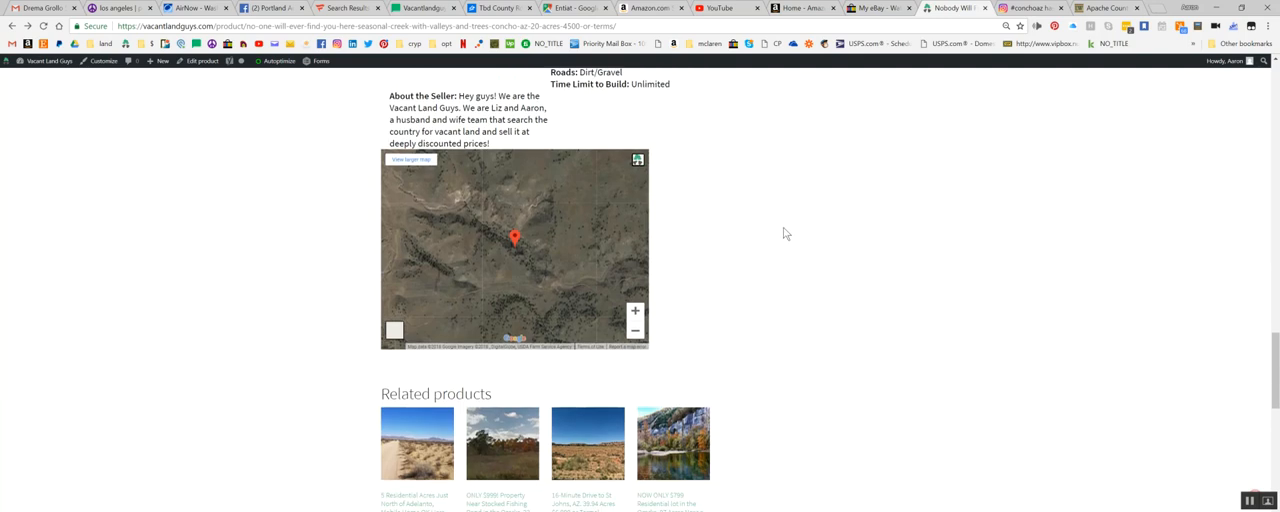
pyautogui.scroll(3)
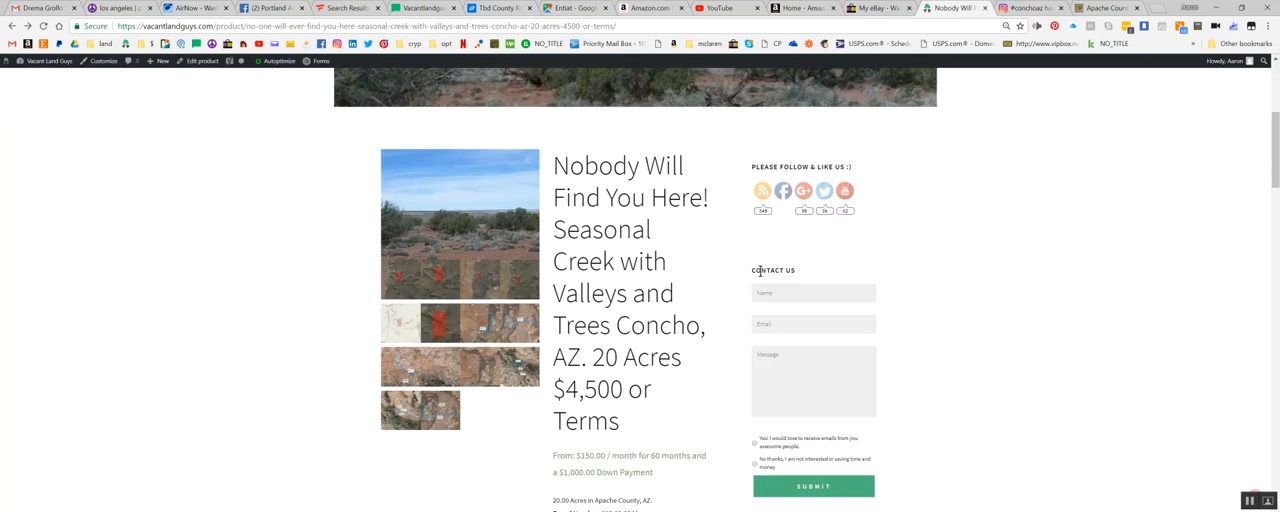
pyautogui.moveTo(719, 299)
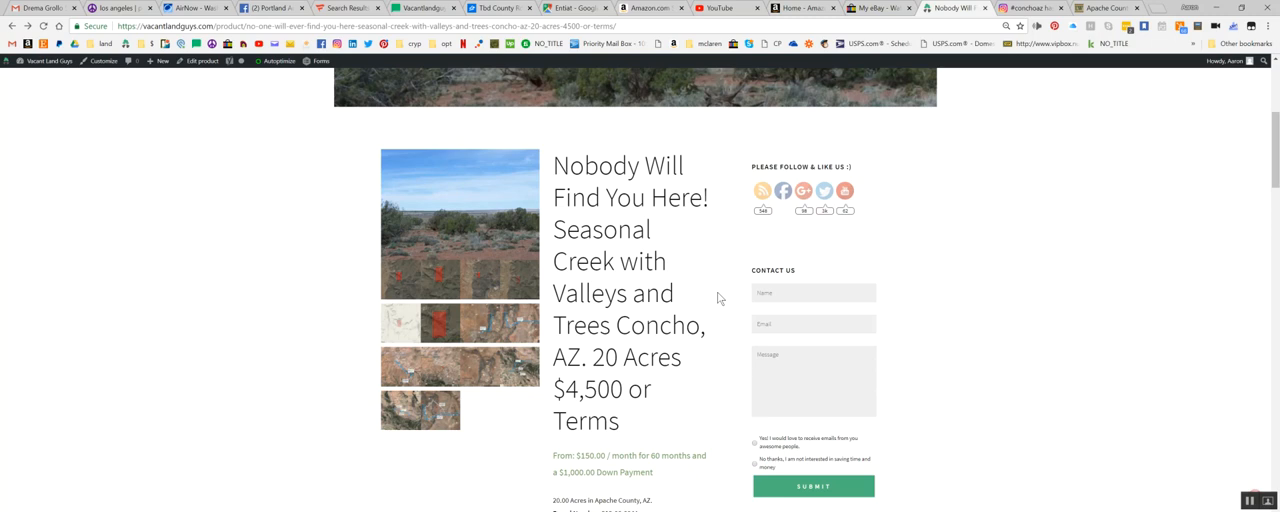
pyautogui.scroll(-3)
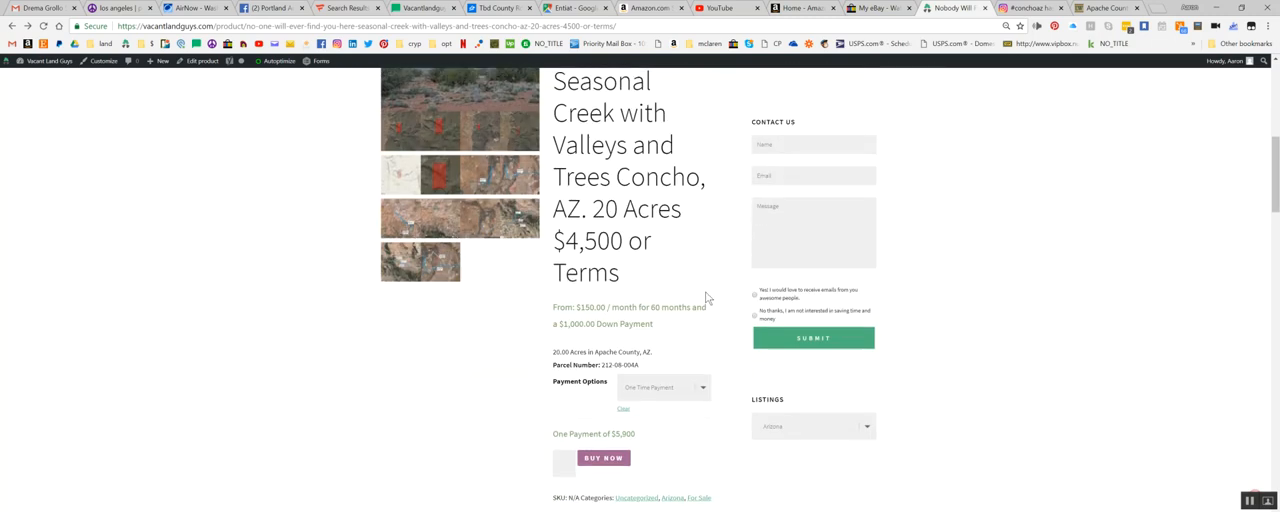